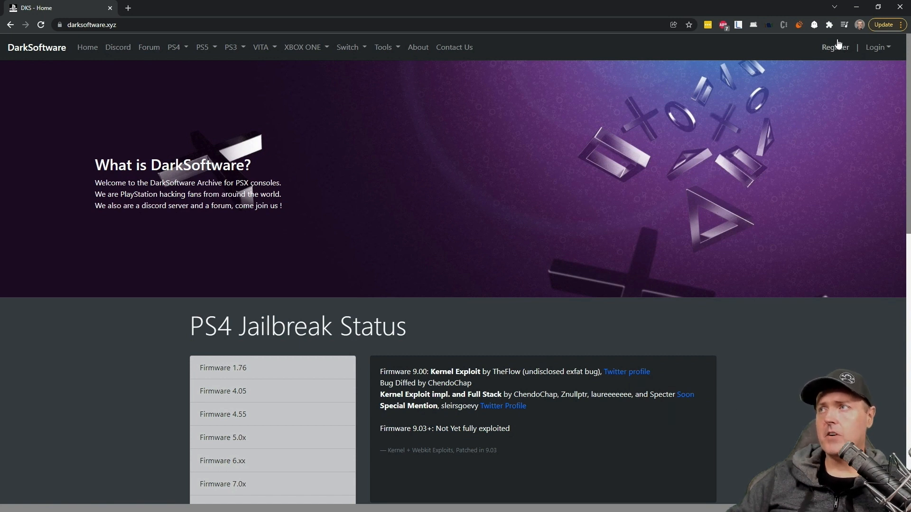
- Submit the DarkSoftware registration form with username 'mbv' to create an account
{"action": "left_click", "coordinate": [835, 47]}
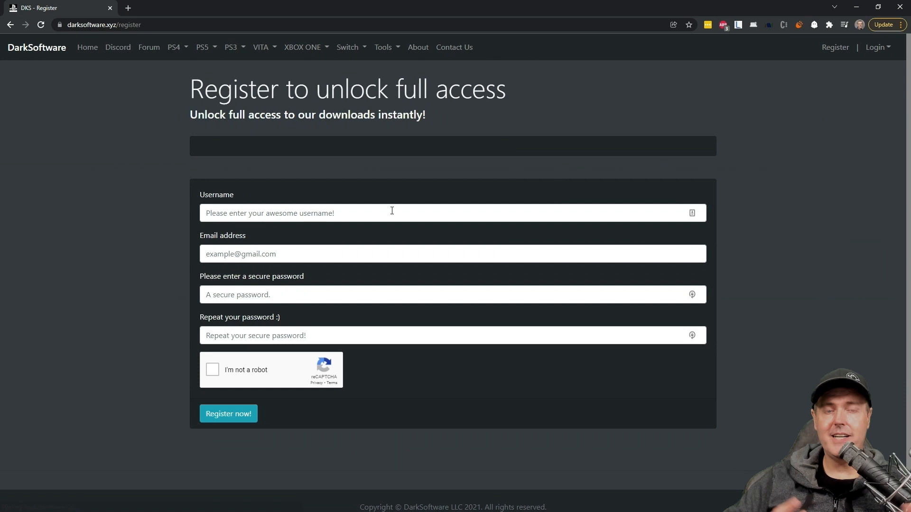
{"action": "type", "text": "mbv"}
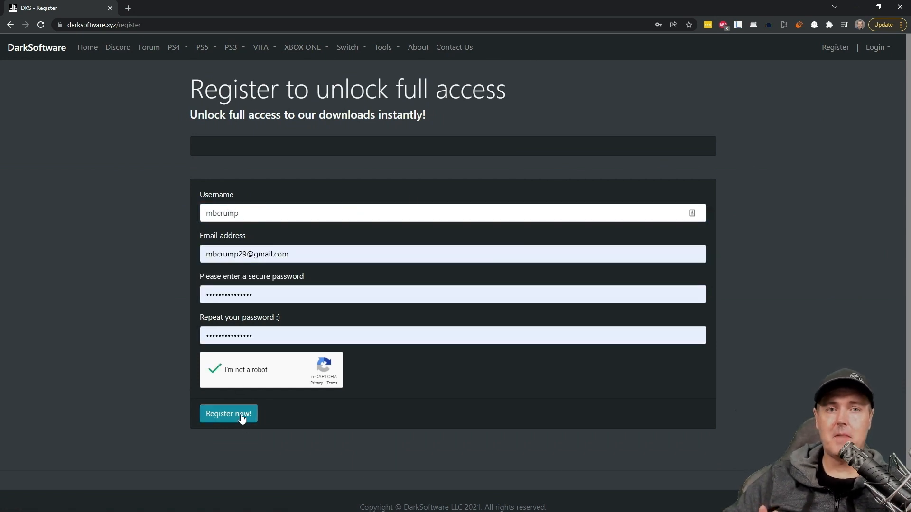
{"action": "left_click", "coordinate": [229, 414]}
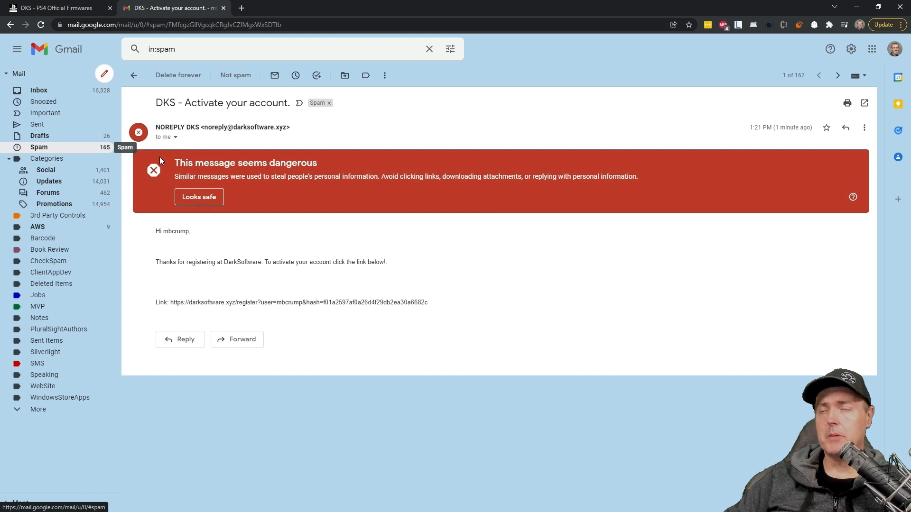
- Mark the spam activation email as safe and follow its DarkSoftware activation link
{"action": "left_click", "coordinate": [198, 196]}
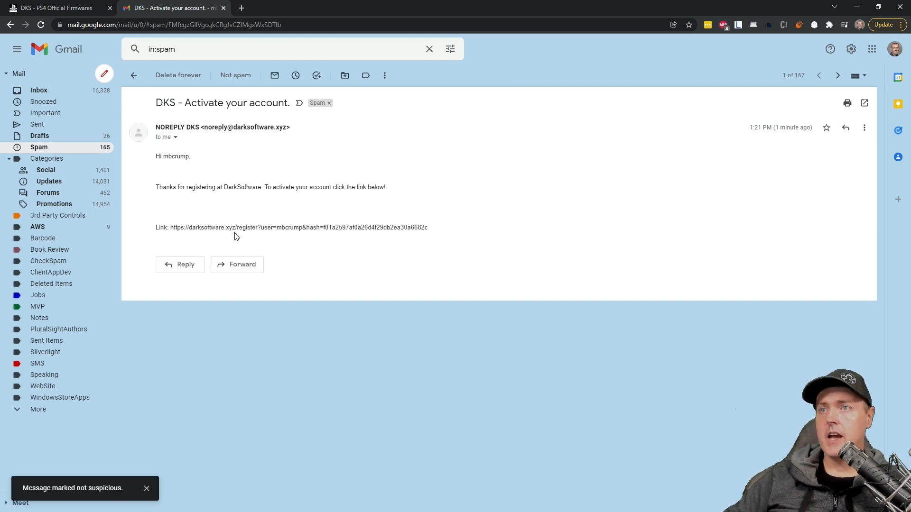
{"action": "left_click_drag", "start_coordinate": [170, 227], "coordinate": [418, 227]}
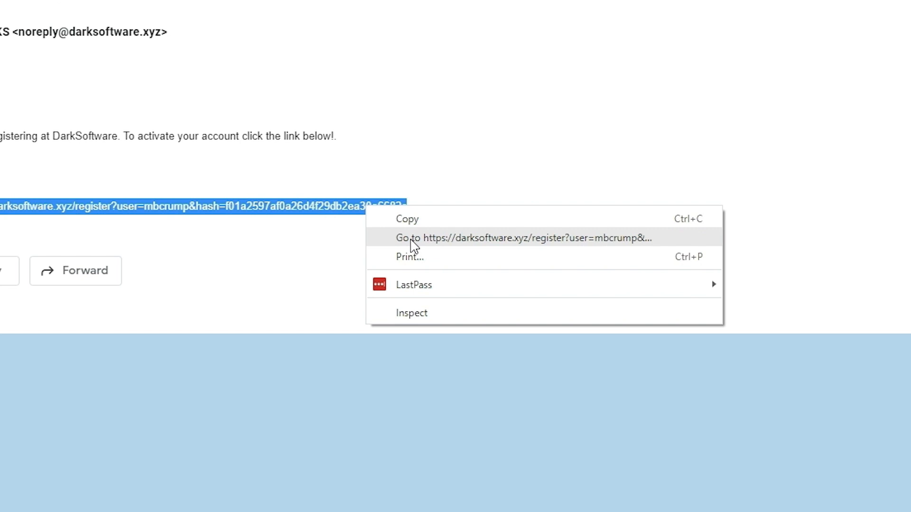
{"action": "left_click", "coordinate": [523, 238]}
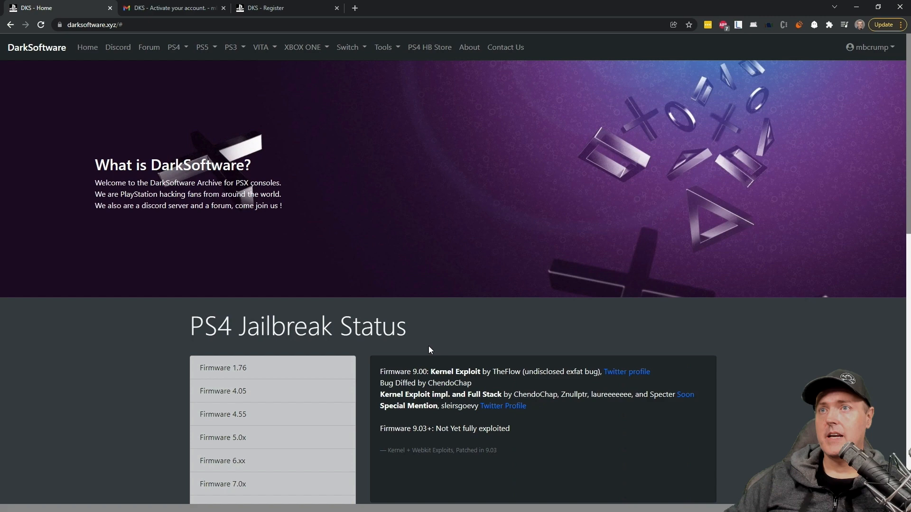
- Open the PS4 Firmwares List and download the retail 9.00 firmware
{"action": "left_click", "coordinate": [174, 47]}
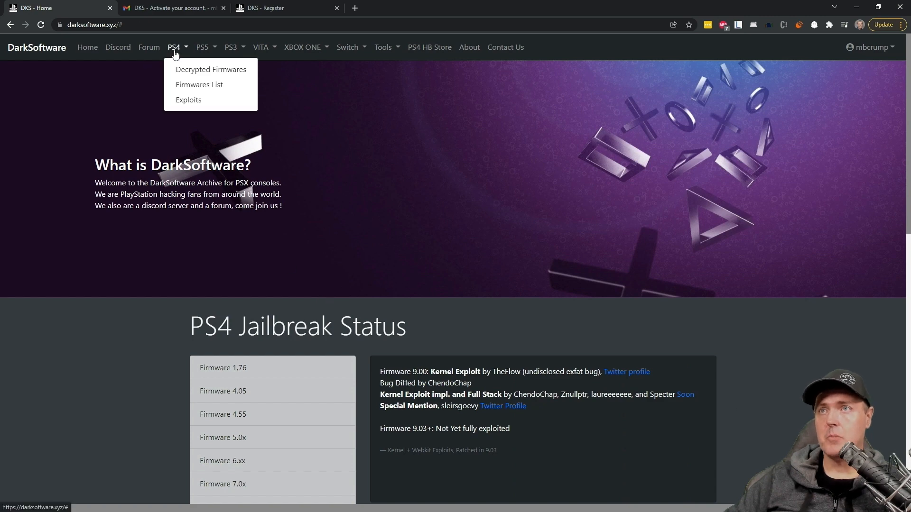
{"action": "left_click", "coordinate": [199, 84]}
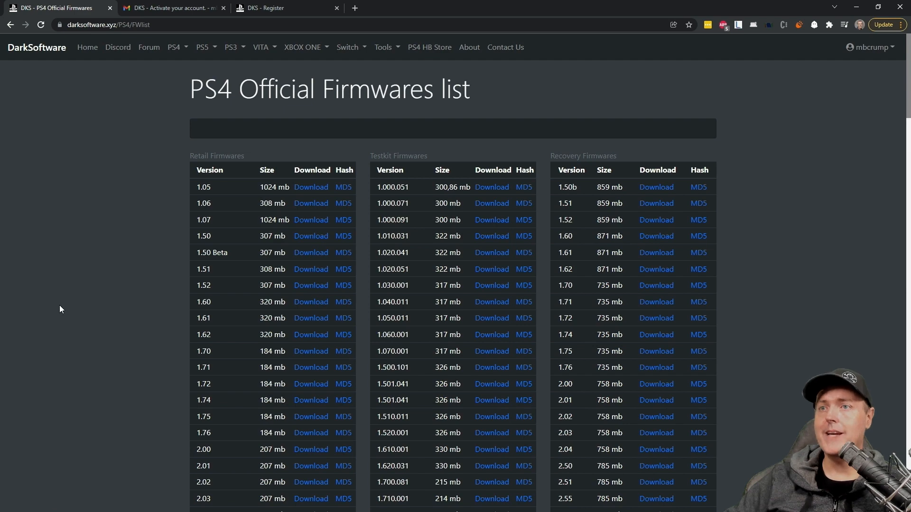
{"action": "scroll", "scroll_direction": "down", "scroll_amount": 3}
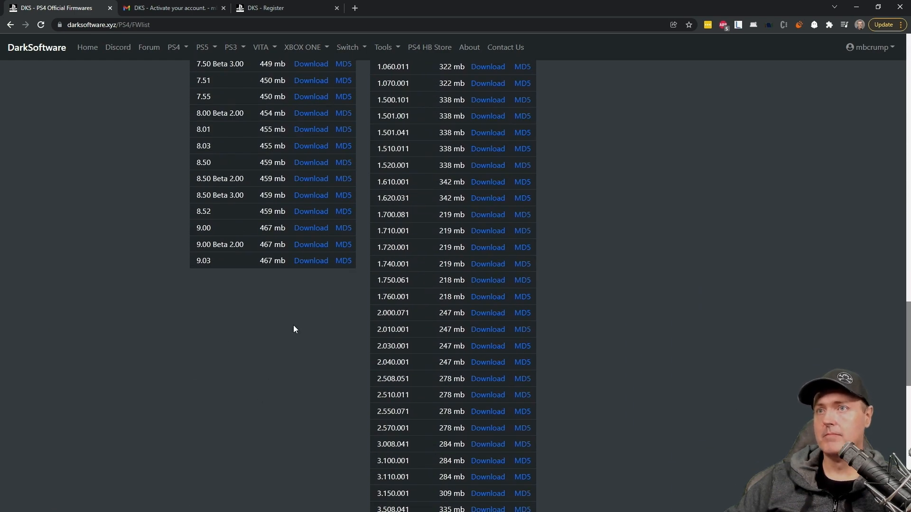
{"action": "mouse_move", "coordinate": [310, 227]}
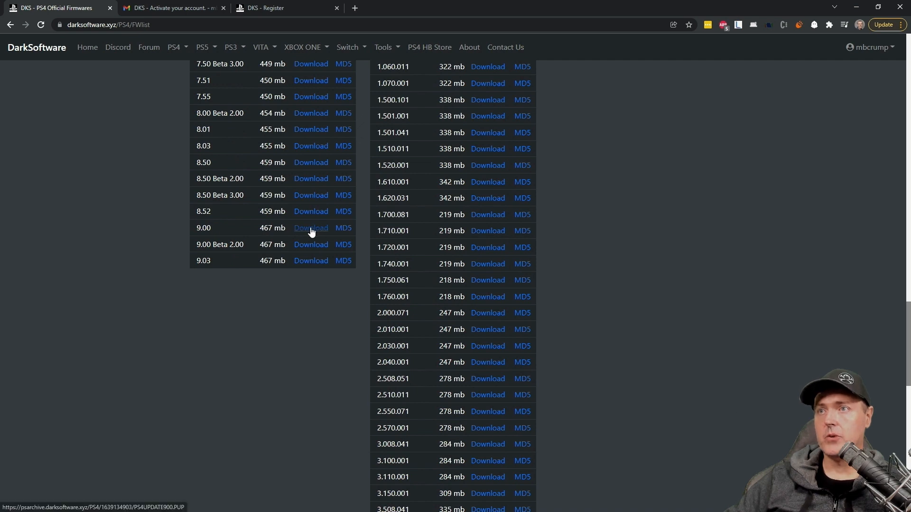
{"action": "left_click", "coordinate": [311, 228]}
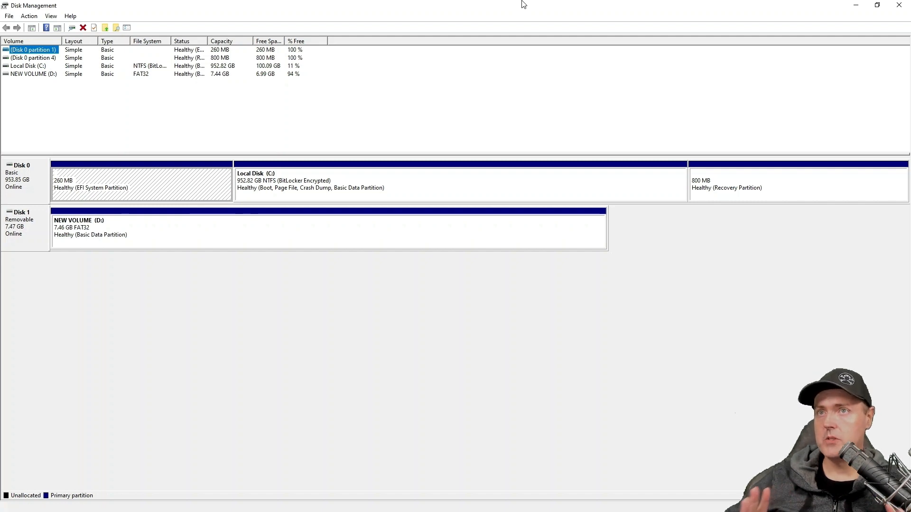
{"action": "mouse_move", "coordinate": [621, 129]}
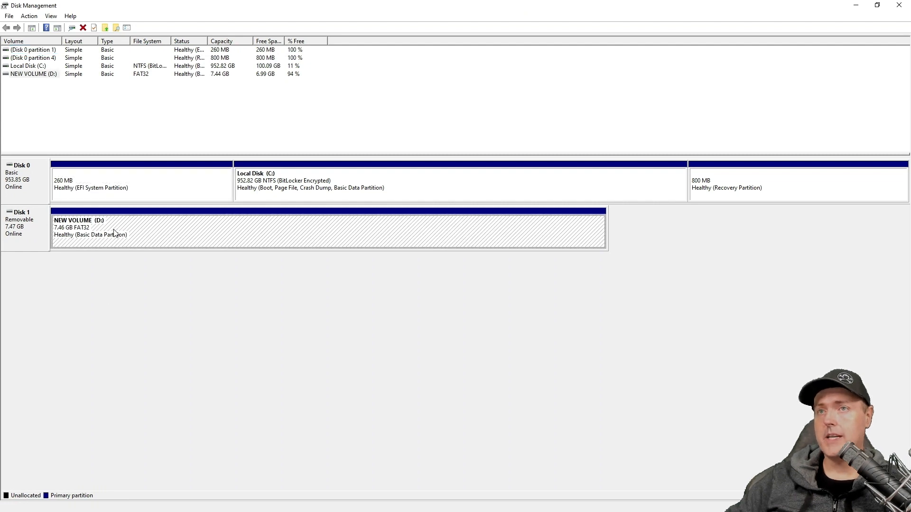
- Format NEW VOLUME (D:) as FAT32 and accept the data-erase warning
{"action": "right_click", "coordinate": [111, 230]}
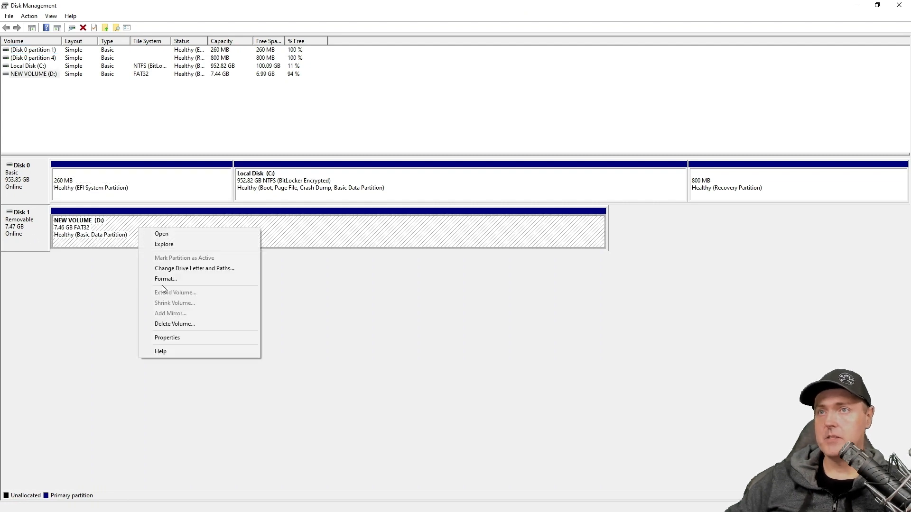
{"action": "left_click", "coordinate": [165, 279]}
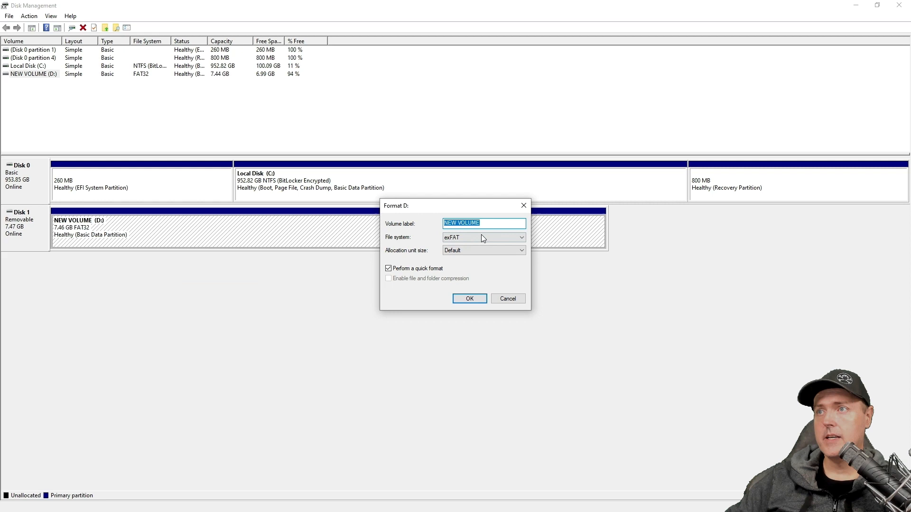
{"action": "left_click", "coordinate": [484, 237]}
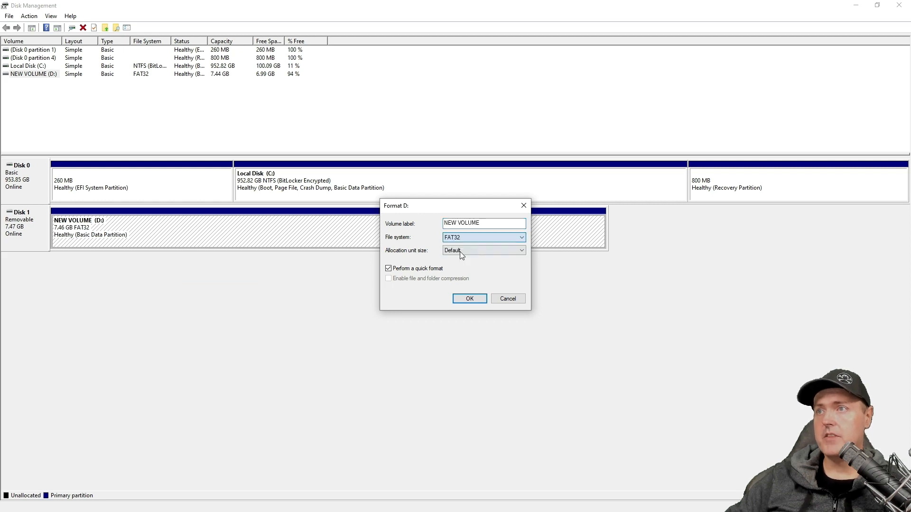
{"action": "left_click", "coordinate": [468, 298]}
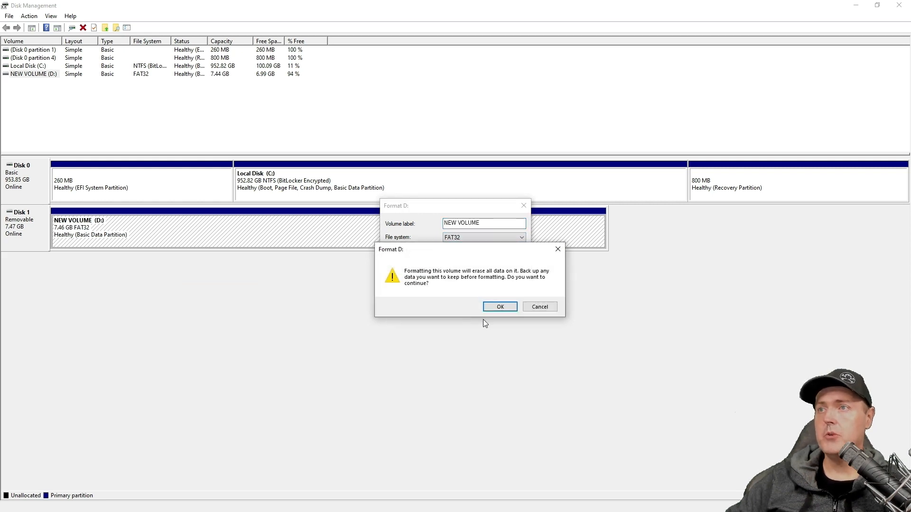
{"action": "left_click", "coordinate": [499, 307]}
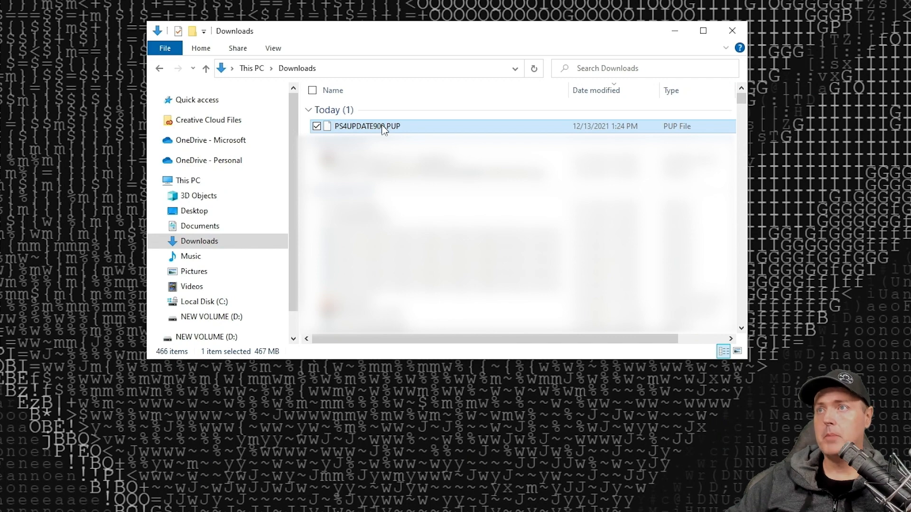
- Copy PS4UPDATE900.PUP into new PS4\UPDATE folders on drive D:
{"action": "right_click", "coordinate": [366, 126]}
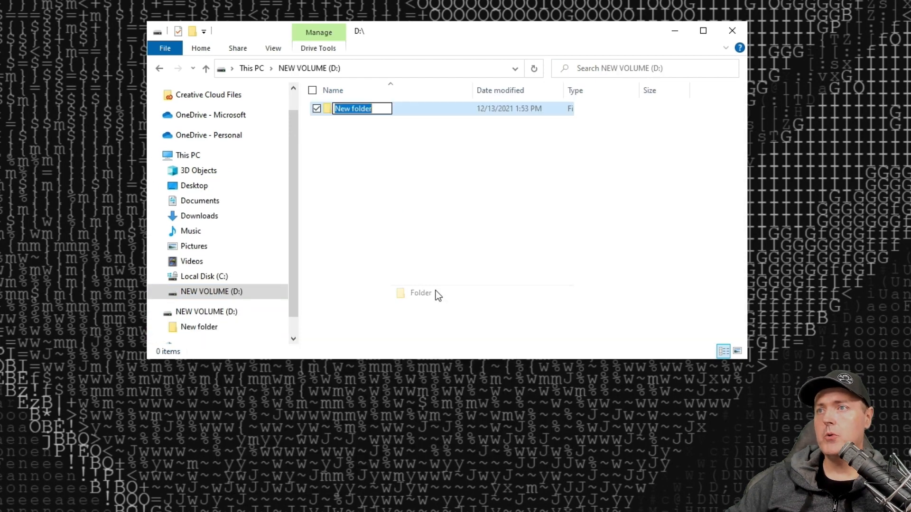
{"action": "type", "text": "PS4"}
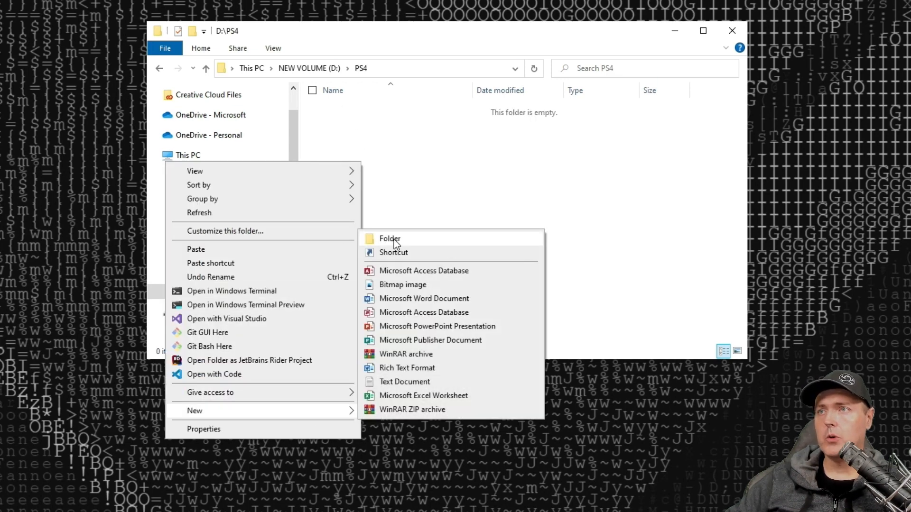
{"action": "left_click", "coordinate": [389, 239]}
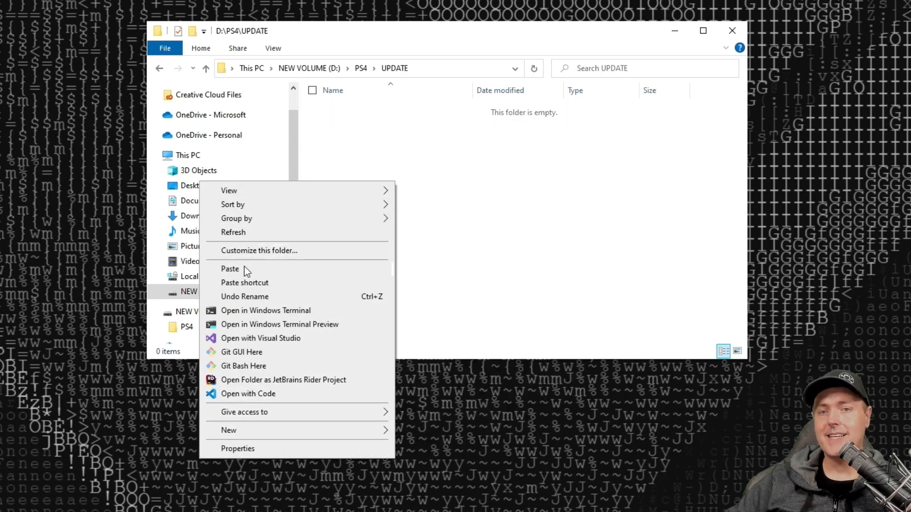
{"action": "left_click", "coordinate": [230, 269]}
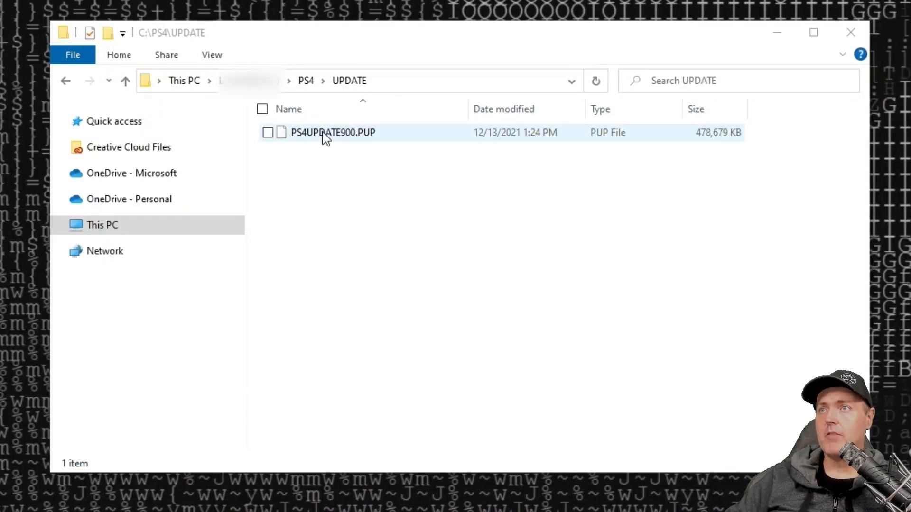
{"action": "right_click", "coordinate": [332, 133]}
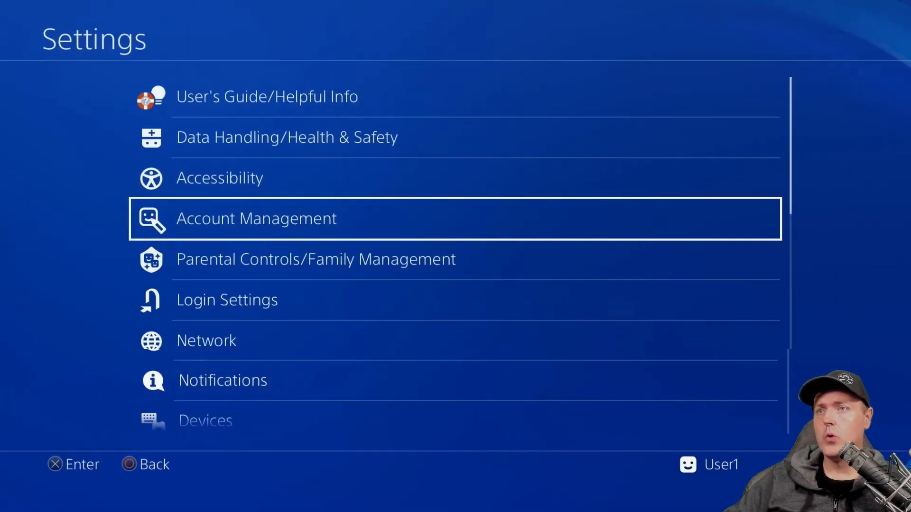
- Start System Software Update, accept the version 9.00 notice, and confirm the restart
{"action": "scroll", "scroll_direction": "down", "scroll_amount": 3}
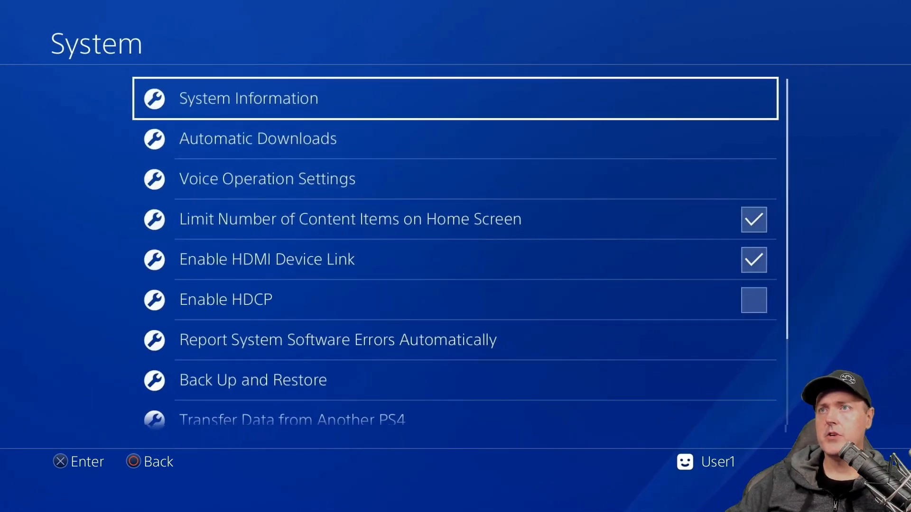
{"action": "left_click", "coordinate": [248, 97]}
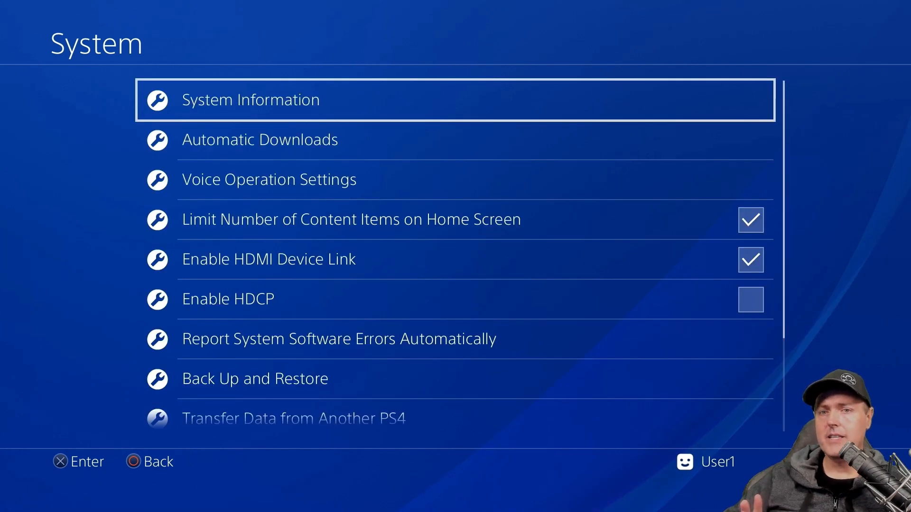
{"action": "left_click", "coordinate": [259, 139]}
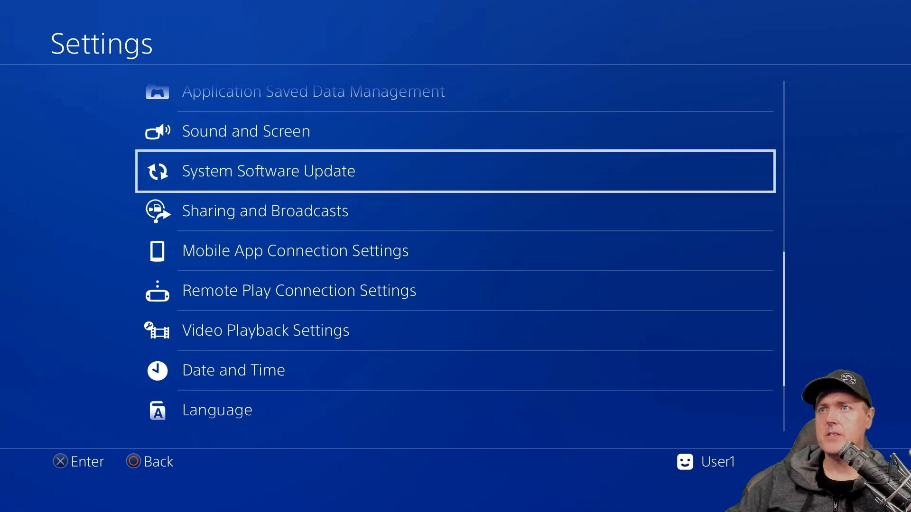
{"action": "left_click", "coordinate": [267, 170]}
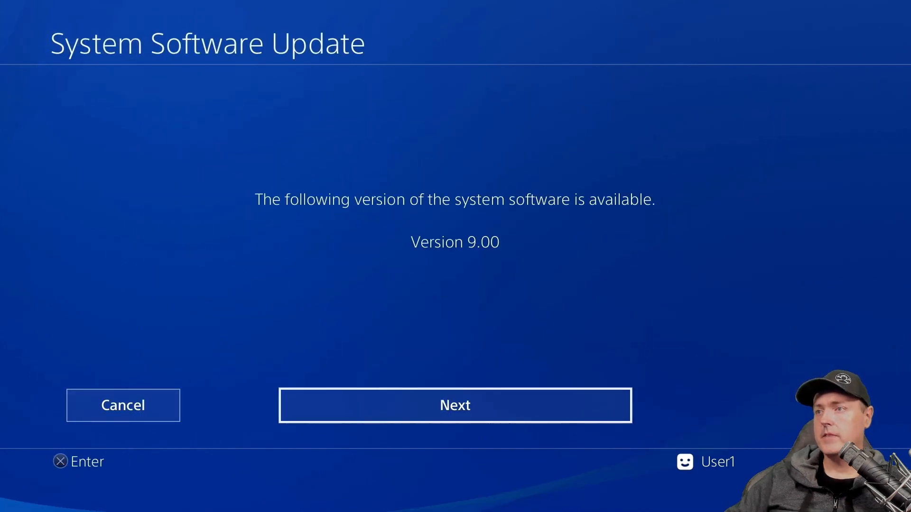
{"action": "left_click", "coordinate": [454, 405]}
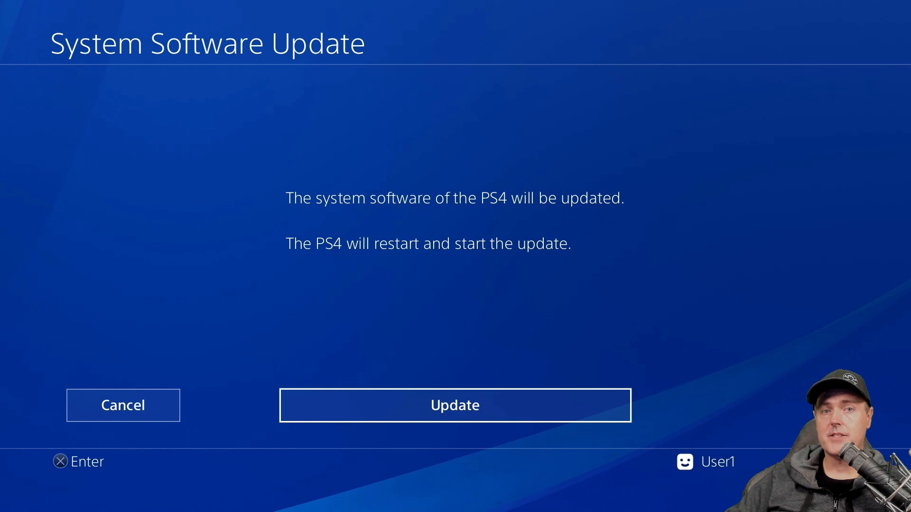
{"action": "left_click", "coordinate": [454, 405]}
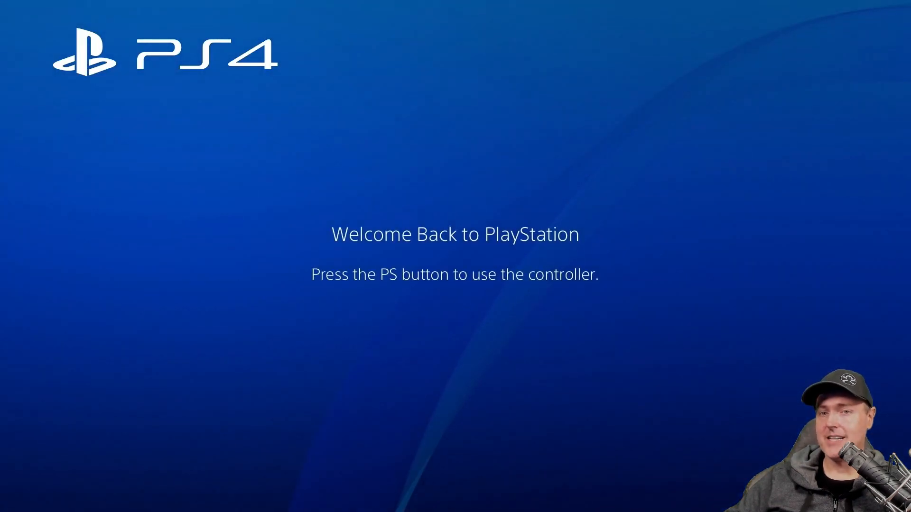
- Wake the console with the PS button and open Settings > System
{"action": "key", "text": "ps"}
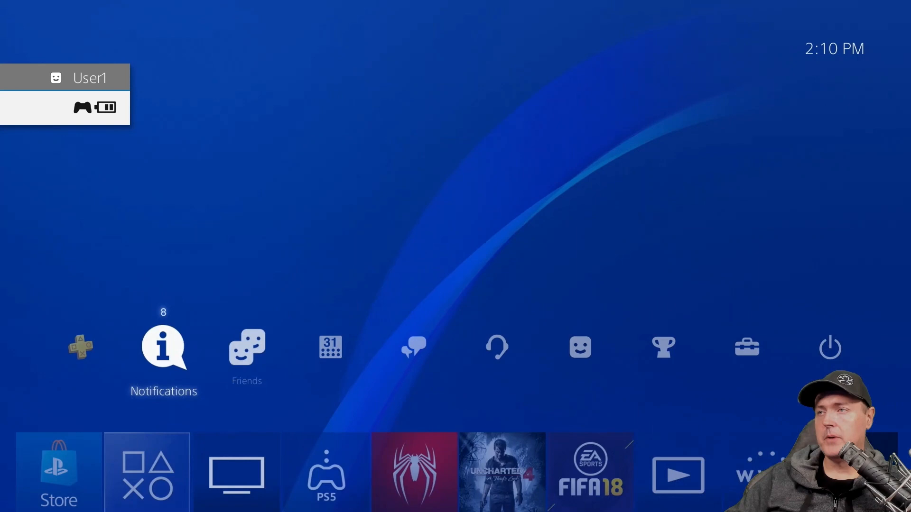
{"action": "left_click", "coordinate": [746, 347]}
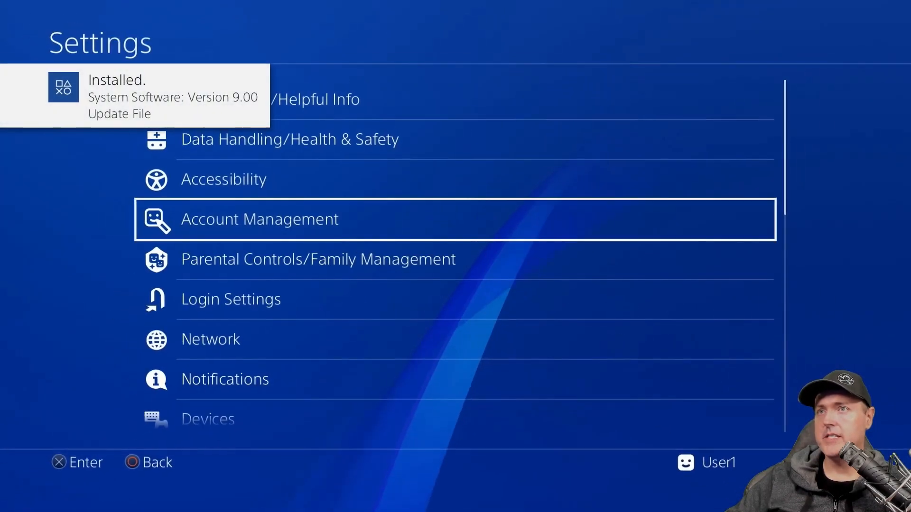
{"action": "key", "text": "Up"}
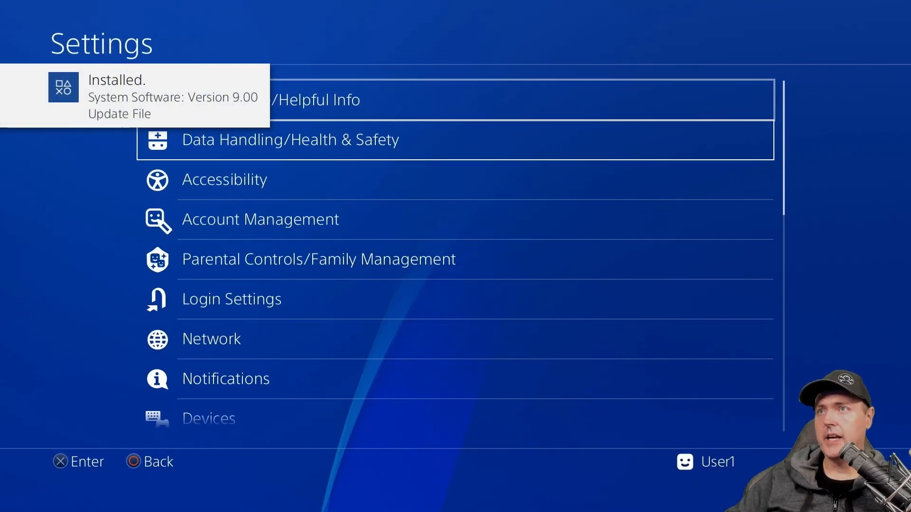
{"action": "scroll", "scroll_direction": "down", "scroll_amount": 3}
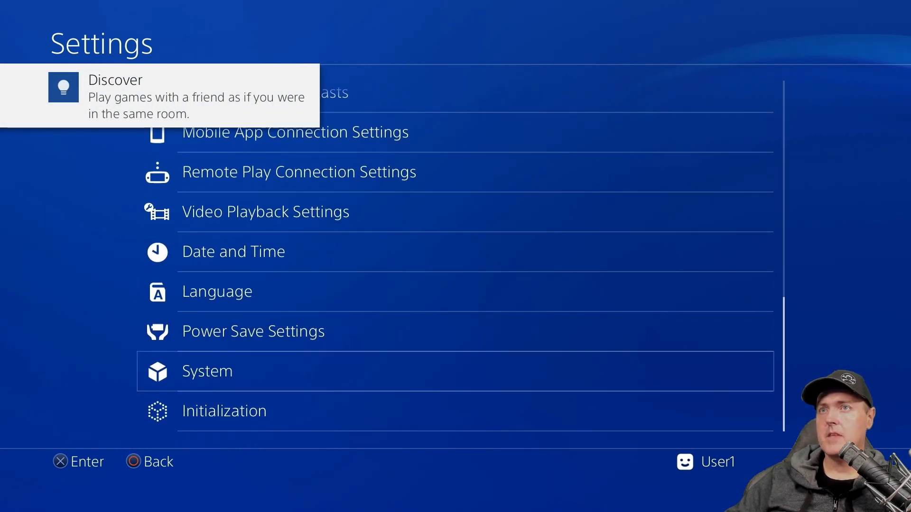
{"action": "left_click", "coordinate": [206, 371]}
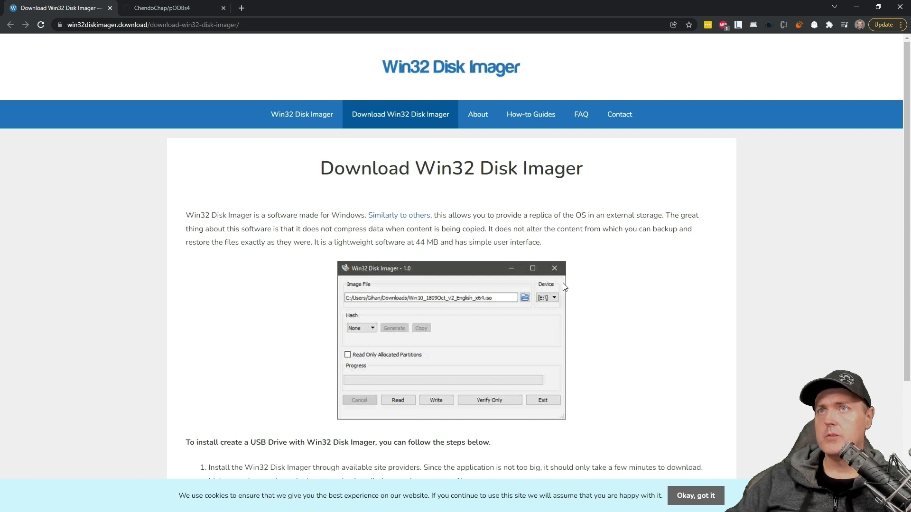
- Scroll the Win32 Disk Imager download page, then switch to the other open tab
{"action": "scroll", "scroll_direction": "down", "scroll_amount": 3}
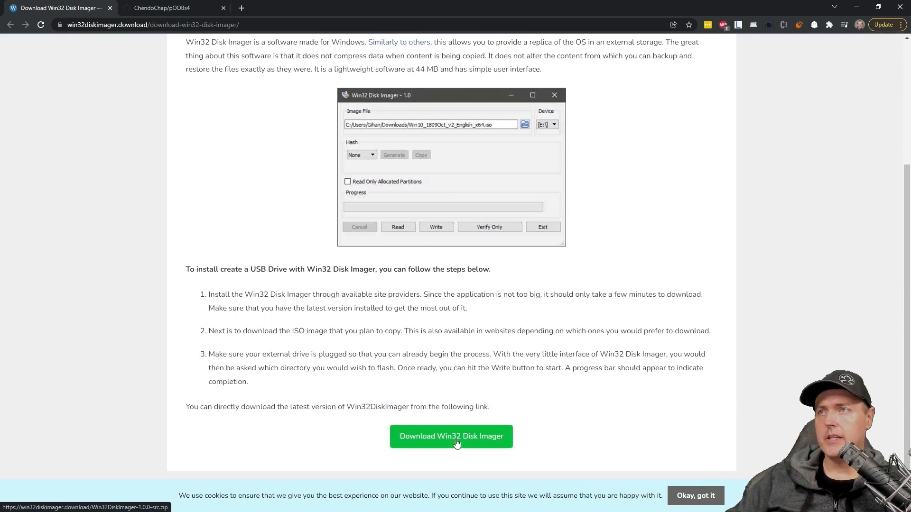
{"action": "mouse_move", "coordinate": [458, 442]}
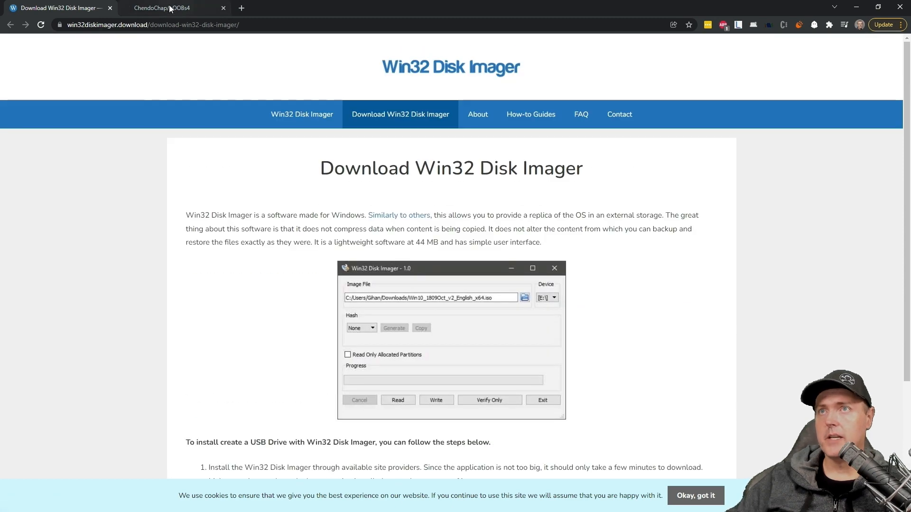
{"action": "left_click", "coordinate": [161, 8]}
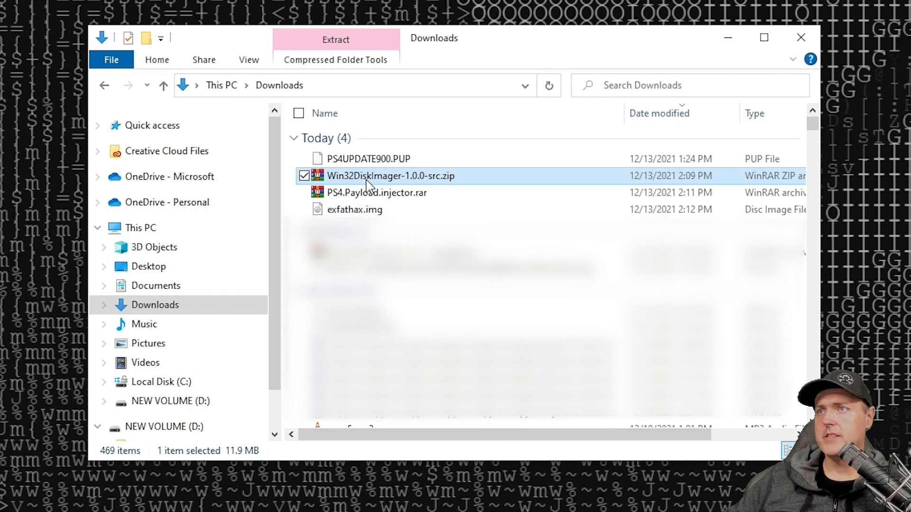
- Extract Win32DiskImager-1.0.0-src.zip from its context menu in Downloads
{"action": "right_click", "coordinate": [391, 176]}
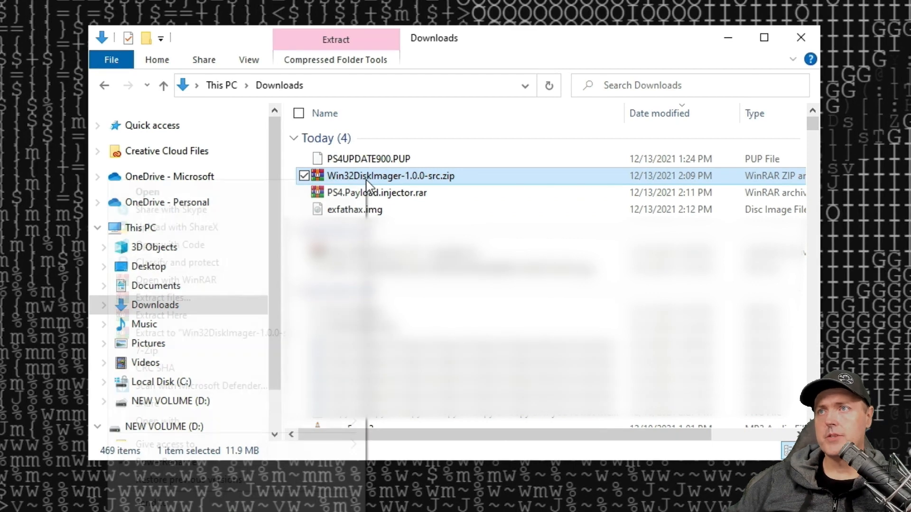
{"action": "right_click", "coordinate": [391, 176]}
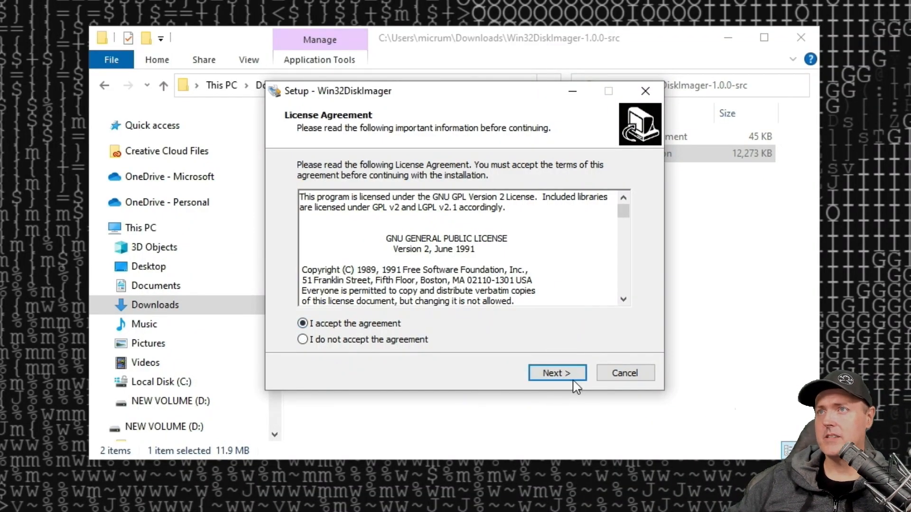
- Install Win32DiskImager with default options and launch it without the README
{"action": "left_click", "coordinate": [556, 373]}
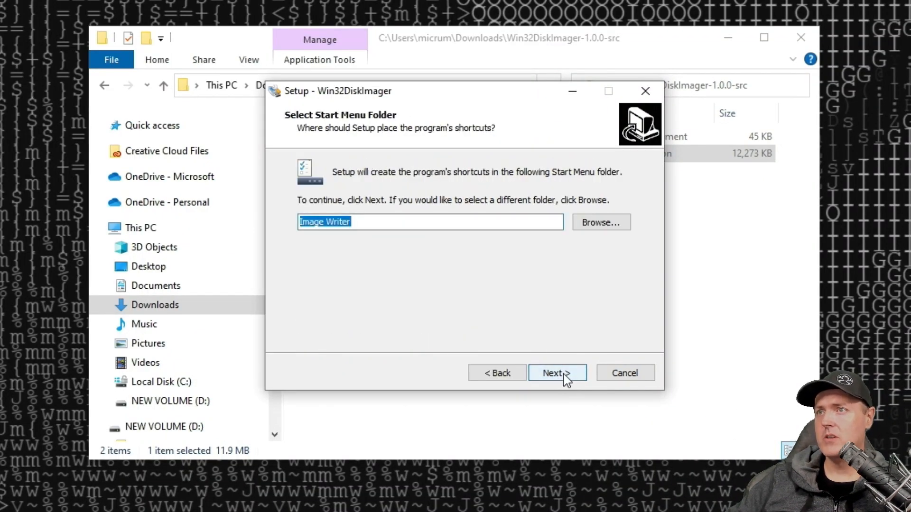
{"action": "left_click", "coordinate": [556, 373]}
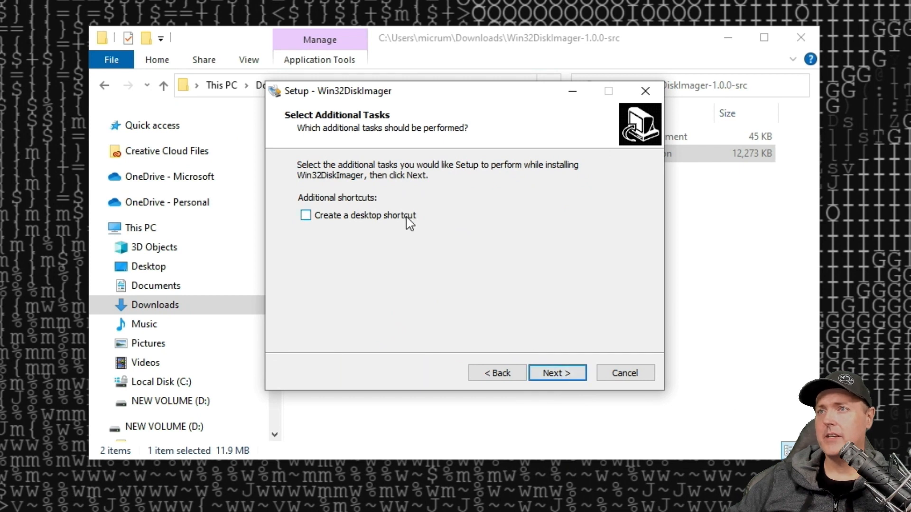
{"action": "left_click", "coordinate": [556, 372]}
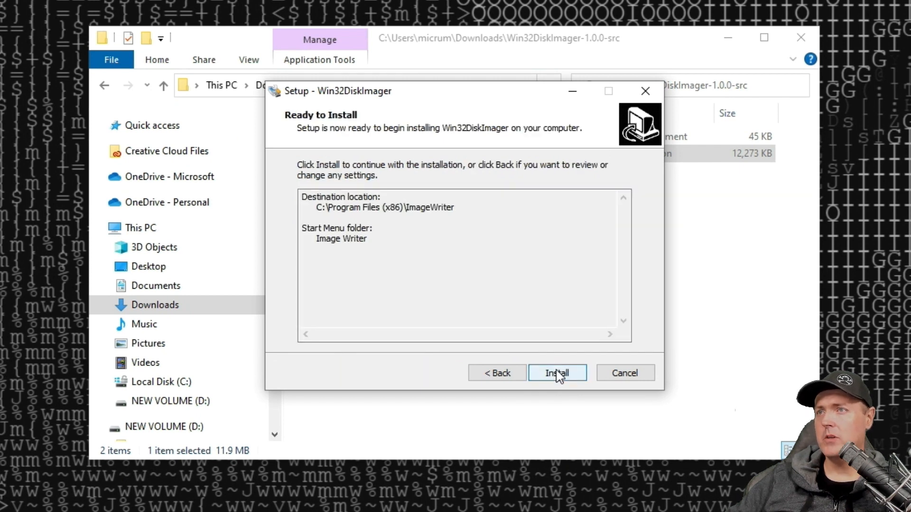
{"action": "left_click", "coordinate": [556, 373]}
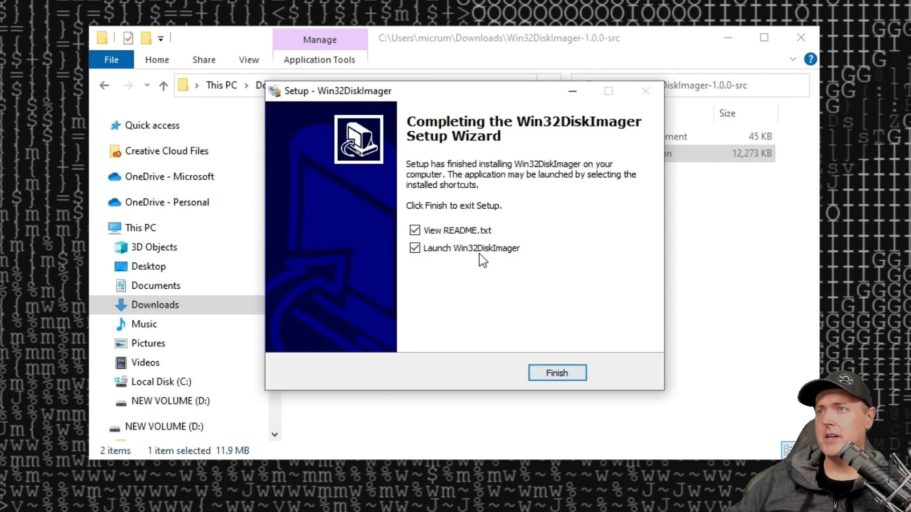
{"action": "left_click", "coordinate": [414, 231]}
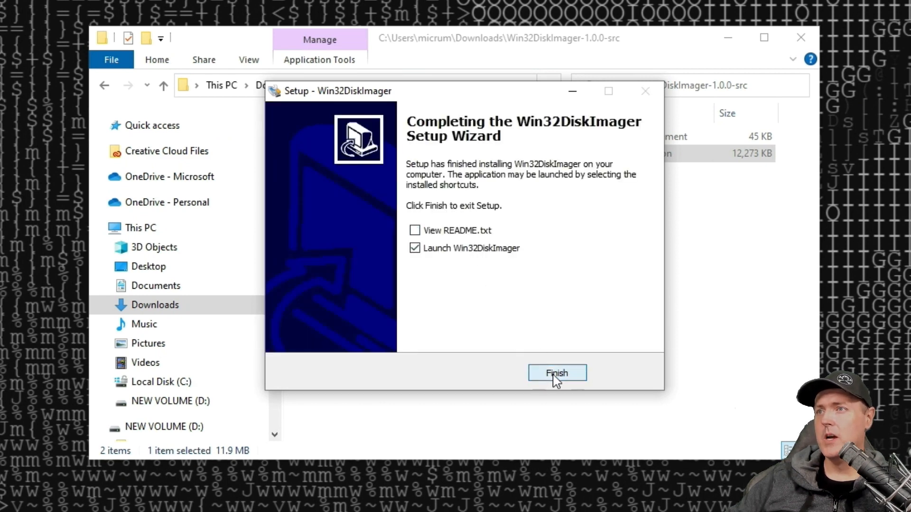
{"action": "left_click", "coordinate": [556, 373]}
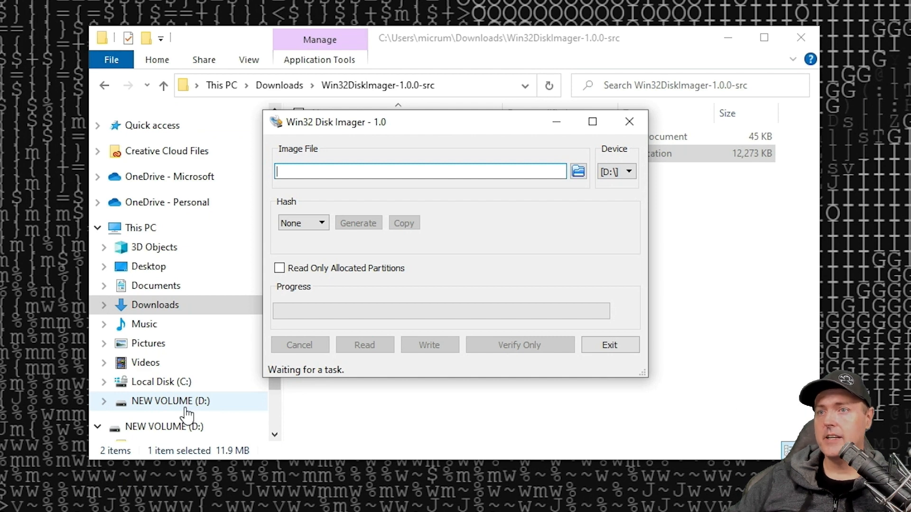
- Write exfathax.img from Downloads onto NEW VOLUME (D:), confirming the overwrite and success message
{"action": "left_click", "coordinate": [629, 121]}
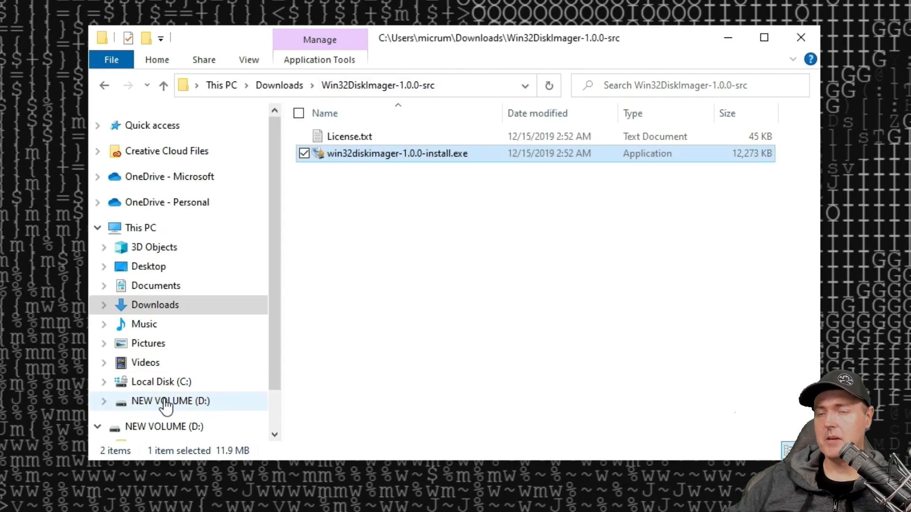
{"action": "left_click", "coordinate": [170, 400]}
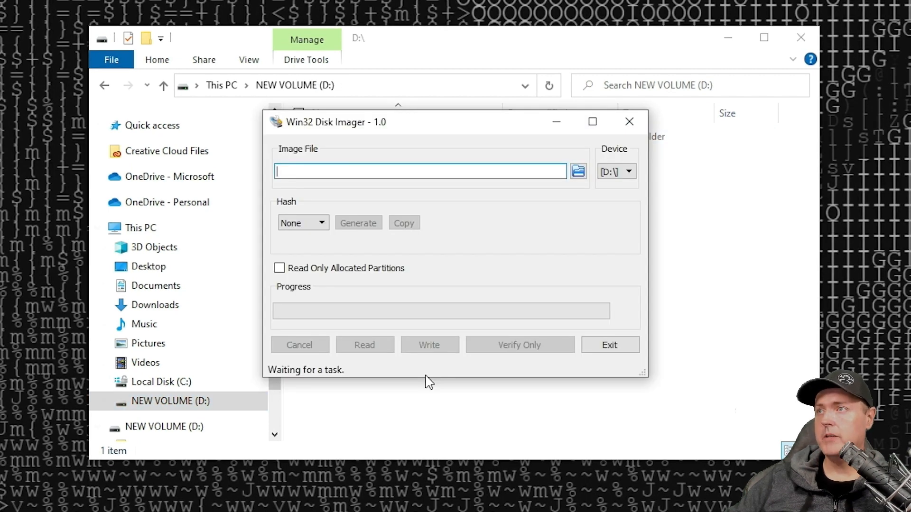
{"action": "left_click", "coordinate": [577, 171]}
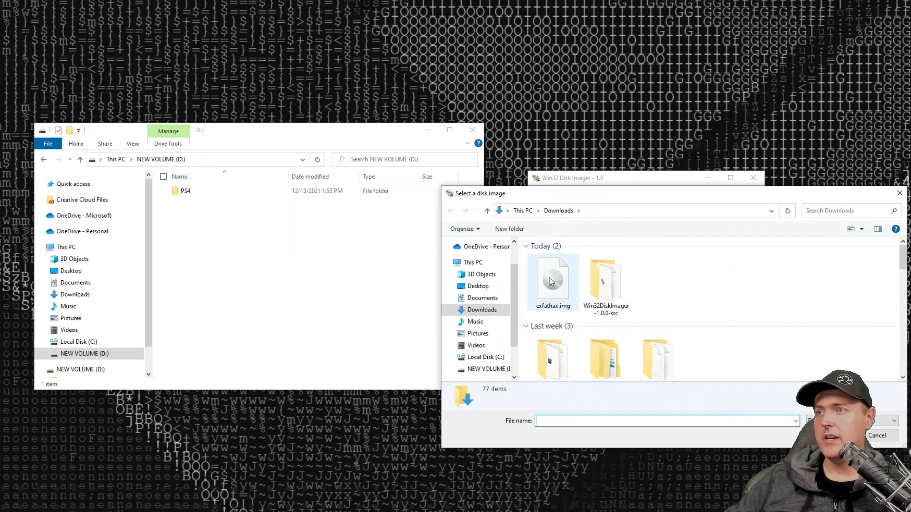
{"action": "left_click", "coordinate": [552, 279]}
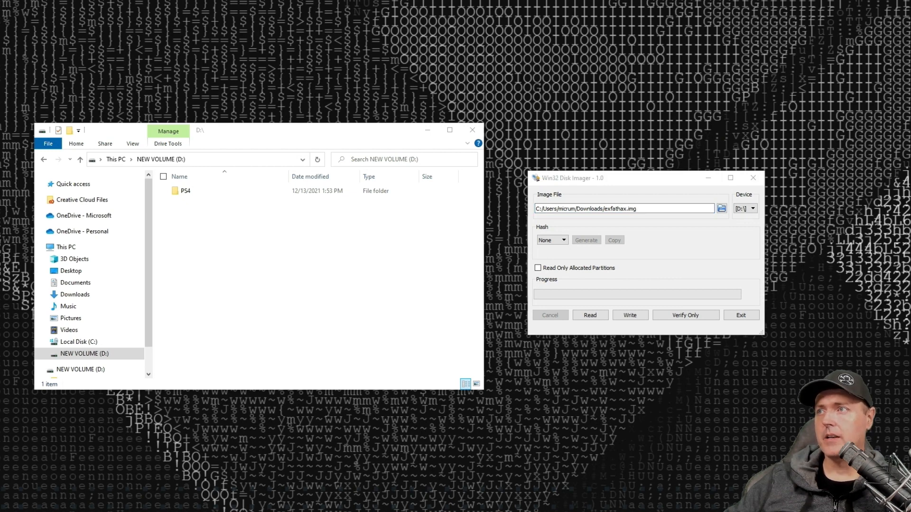
{"action": "left_click", "coordinate": [629, 315]}
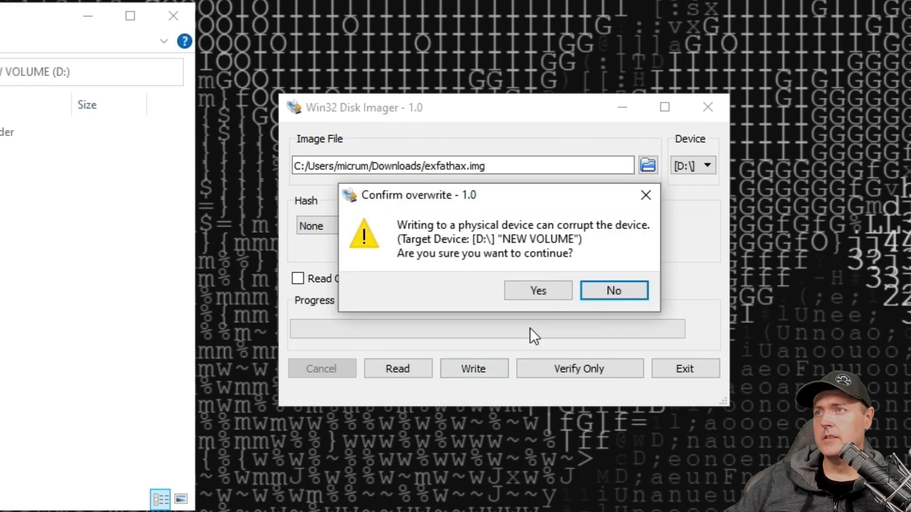
{"action": "left_click", "coordinate": [537, 290]}
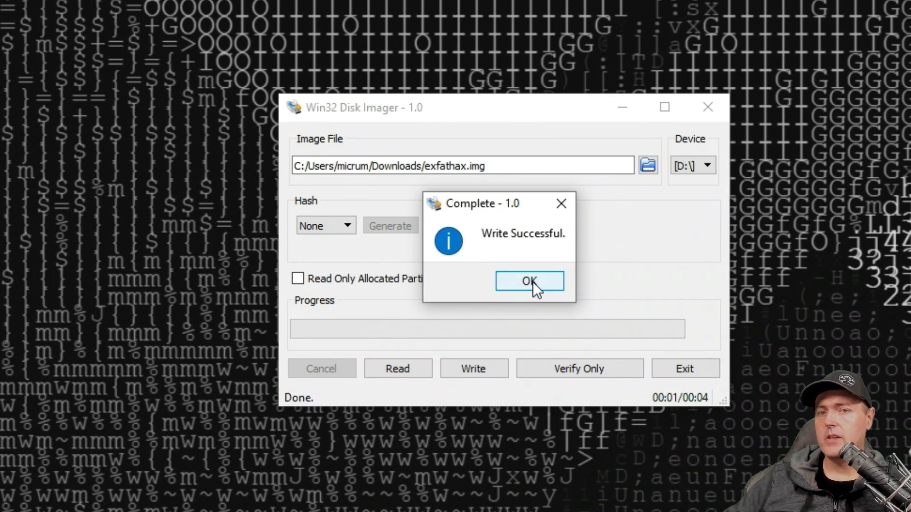
{"action": "left_click", "coordinate": [528, 281]}
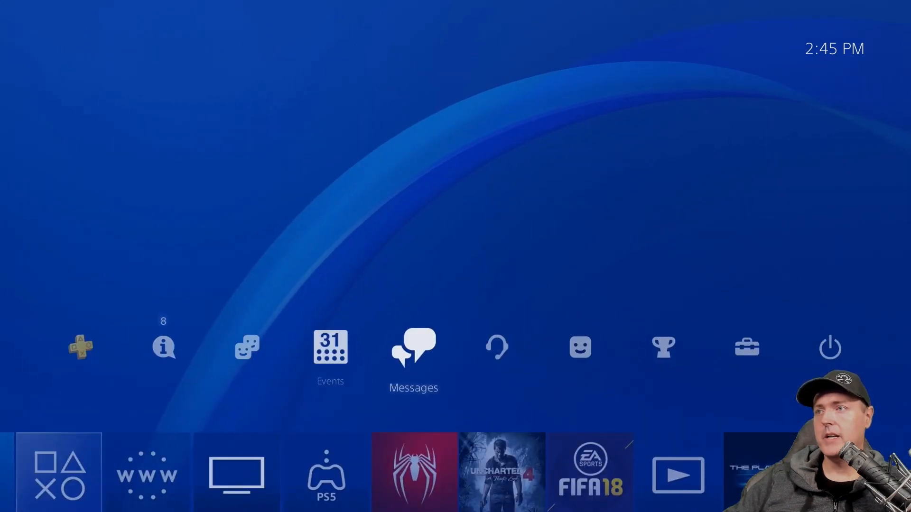
- View the PS4 network connection status, noting IP 10.0.0.111, then return home
{"action": "left_click", "coordinate": [747, 346]}
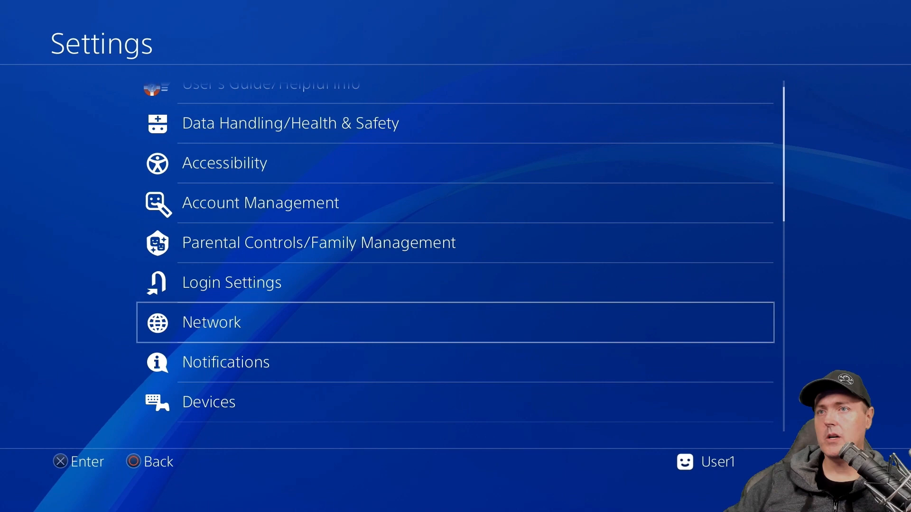
{"action": "left_click", "coordinate": [212, 323]}
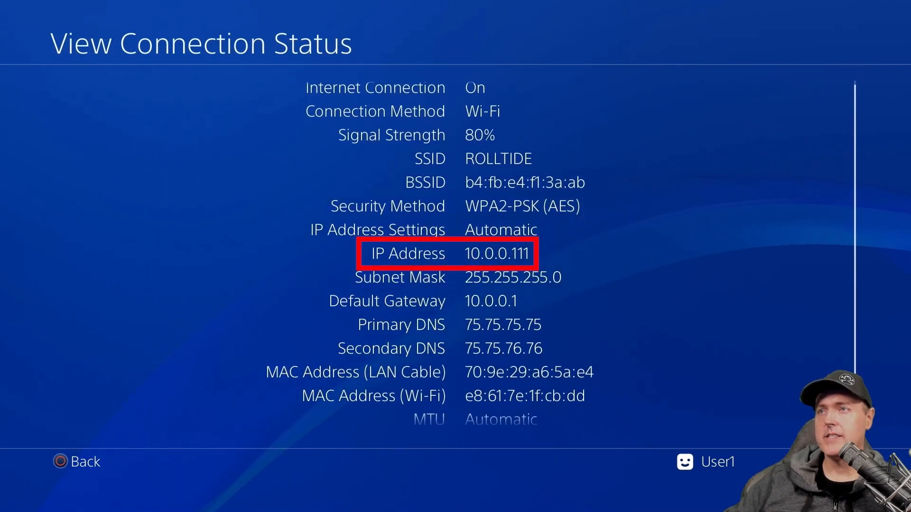
{"action": "left_click", "coordinate": [84, 461]}
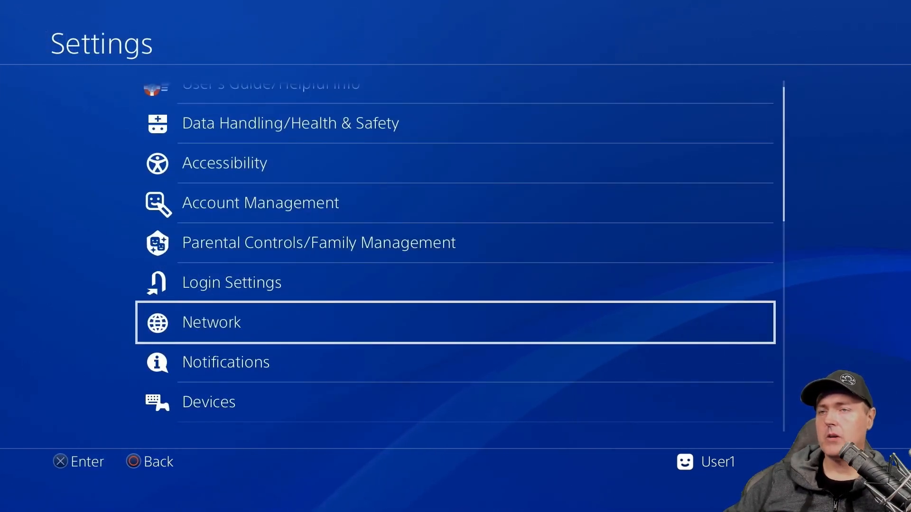
{"action": "key", "text": "Escape"}
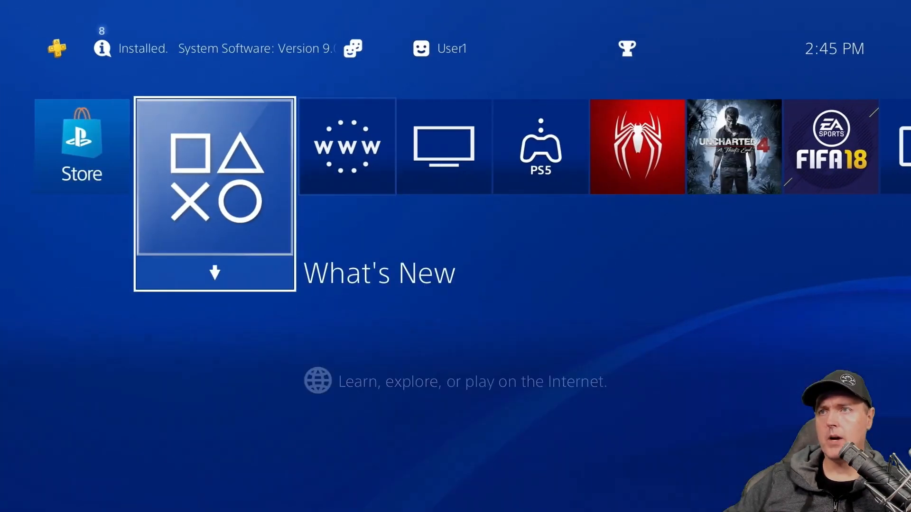
- Launch the PS4 Internet Browser and load the Exploit Host by Al Azif bookmark
{"action": "left_click", "coordinate": [347, 146]}
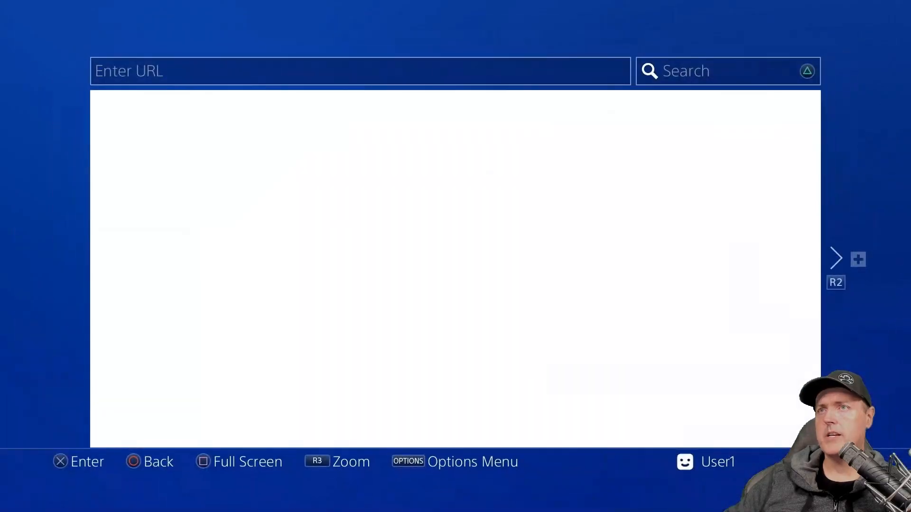
{"action": "key", "text": "options"}
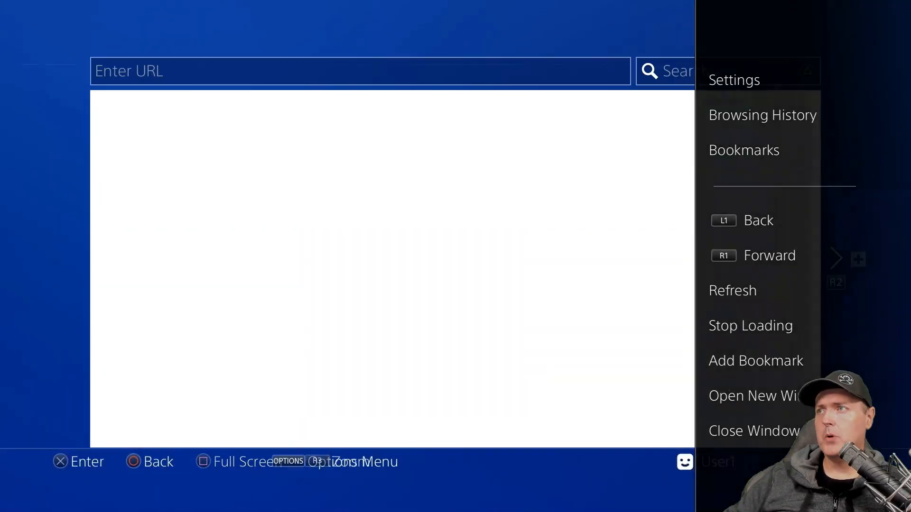
{"action": "left_click", "coordinate": [743, 150]}
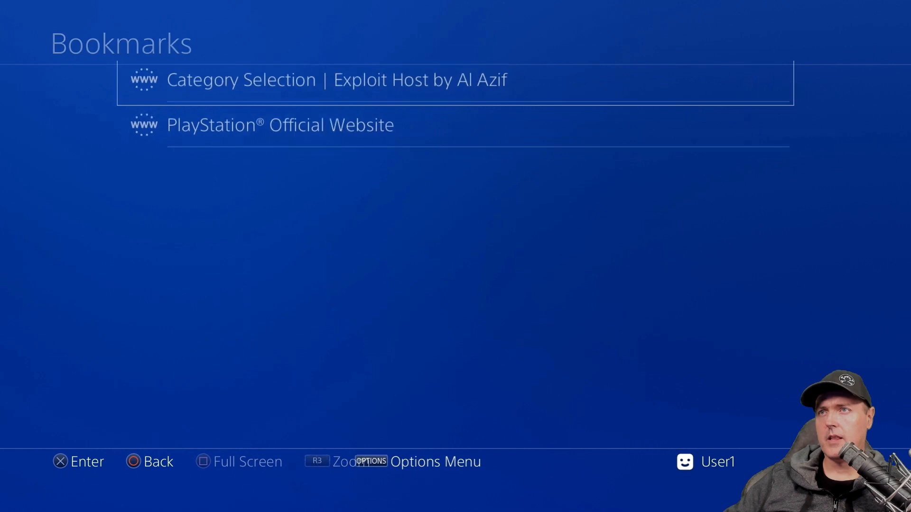
{"action": "left_click", "coordinate": [337, 80]}
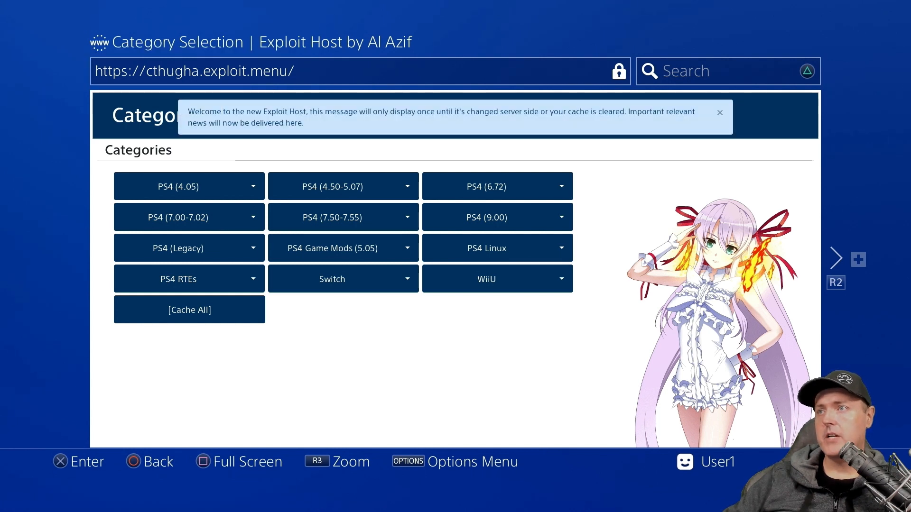
{"action": "mouse_move", "coordinate": [486, 217]}
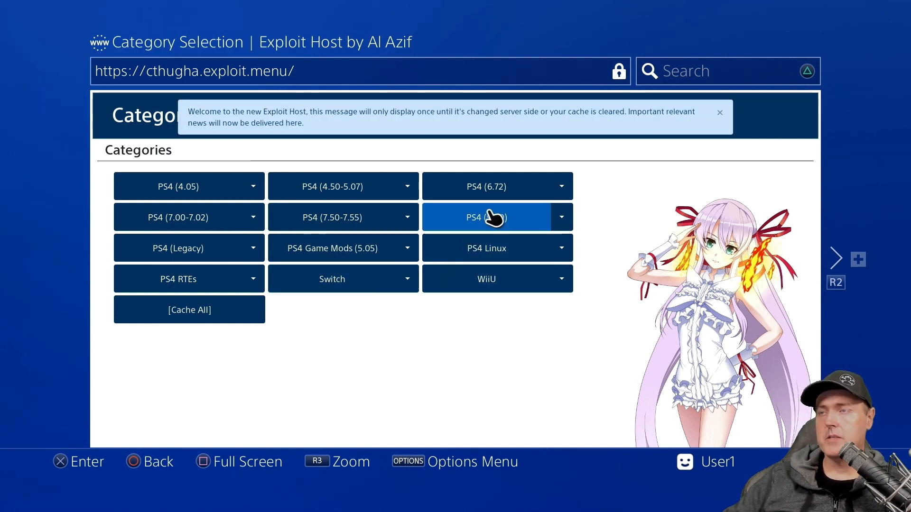
- Run the PS4 (9.00) Bin Loader exploit and acknowledge the insert-USB prompt
{"action": "left_click", "coordinate": [485, 217]}
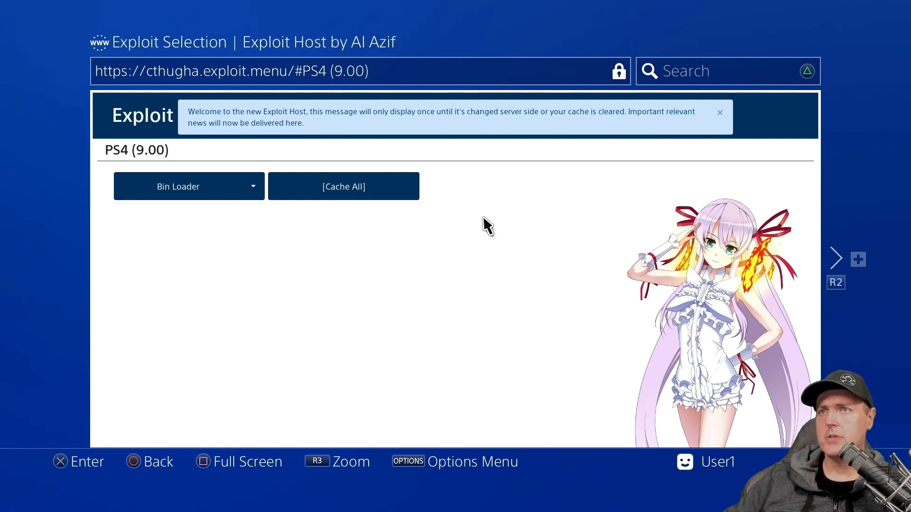
{"action": "mouse_move", "coordinate": [178, 187]}
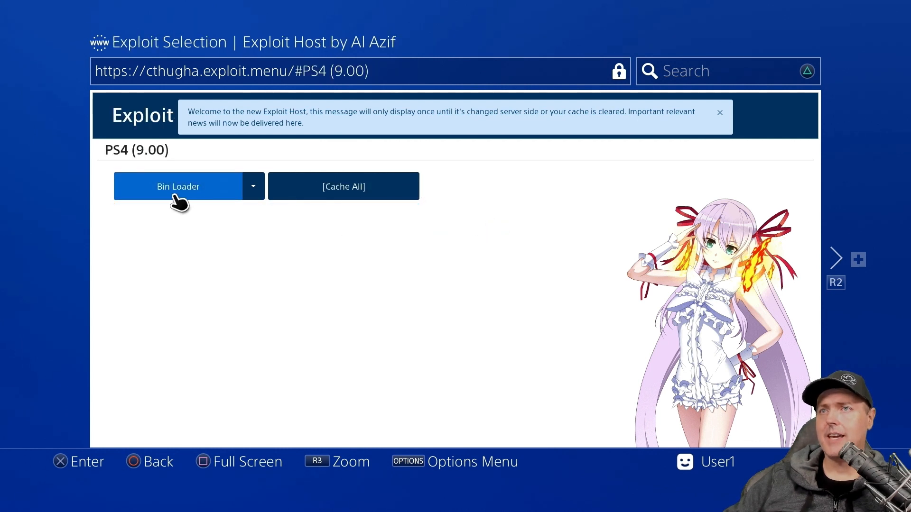
{"action": "left_click", "coordinate": [177, 186]}
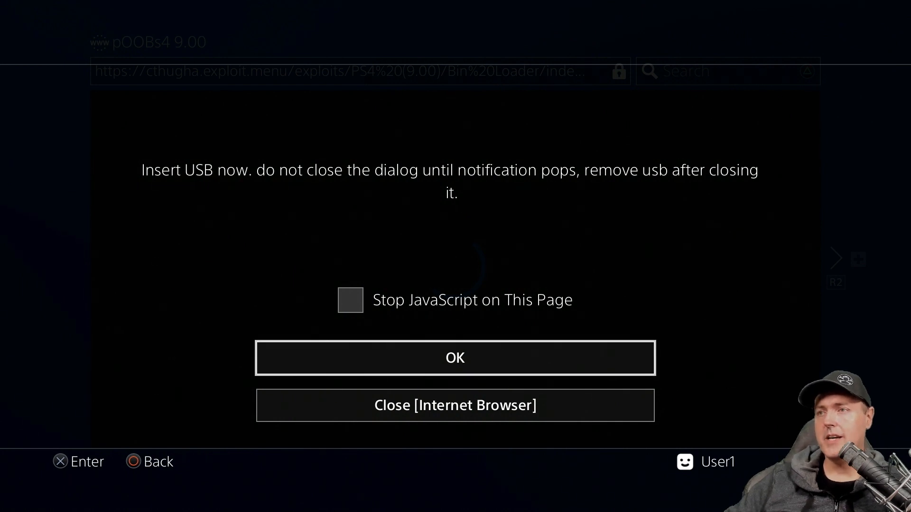
{"action": "left_click", "coordinate": [455, 357]}
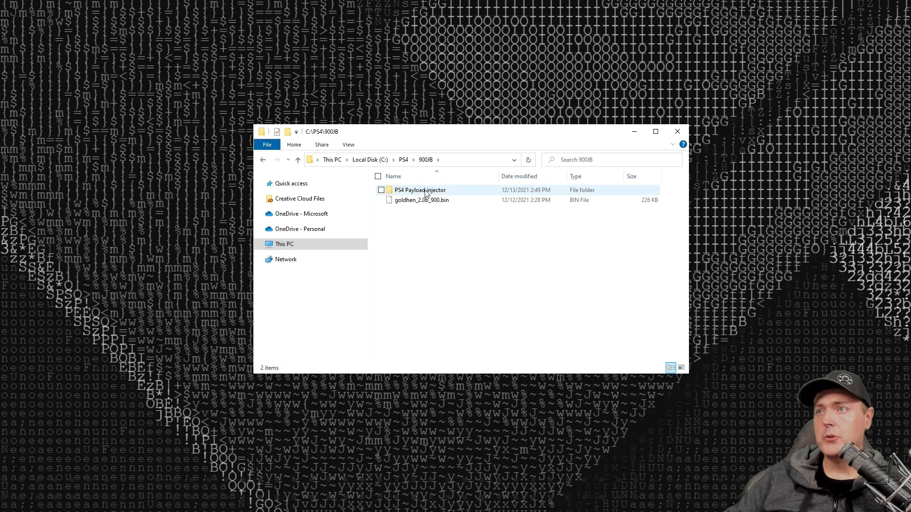
- Open the PS4 Payload injector folder in C:\PS4\900JB and launch PS4 Payload injector.exe
{"action": "double_click", "coordinate": [419, 190]}
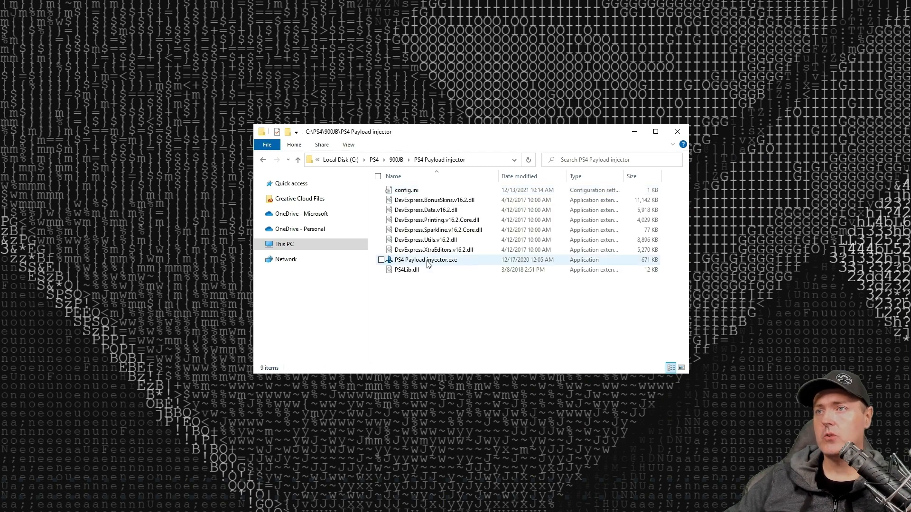
{"action": "right_click", "coordinate": [424, 259]}
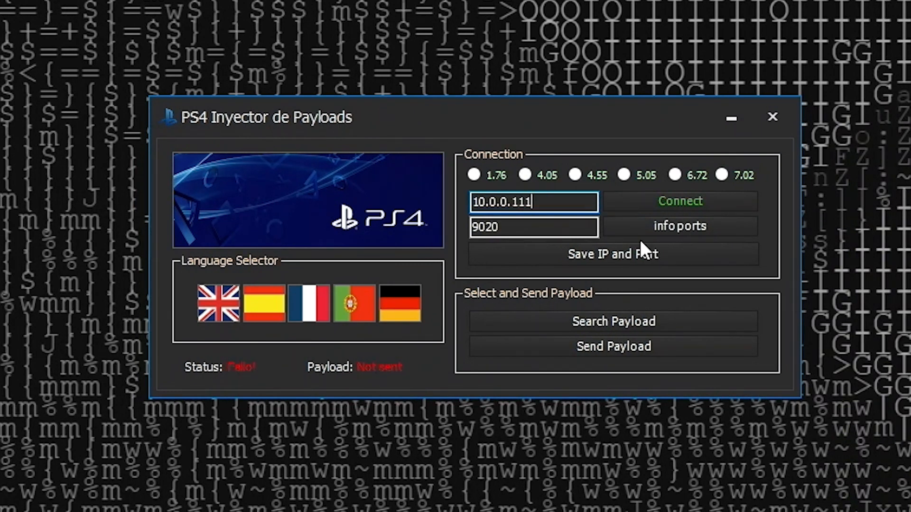
- Connect to 10.0.0.111 port 9020 and send goldhen_2.0b_900.bin, dismissing the confirmation
{"action": "left_click", "coordinate": [678, 202]}
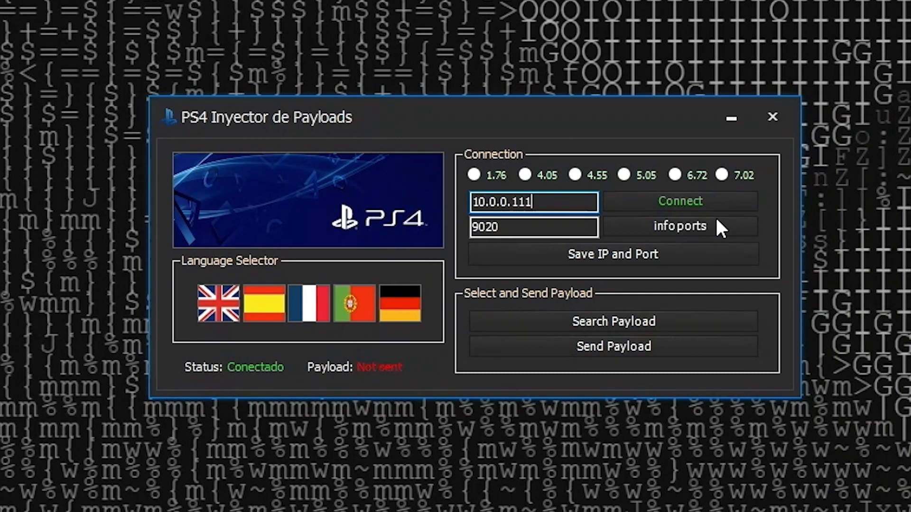
{"action": "mouse_move", "coordinate": [321, 385]}
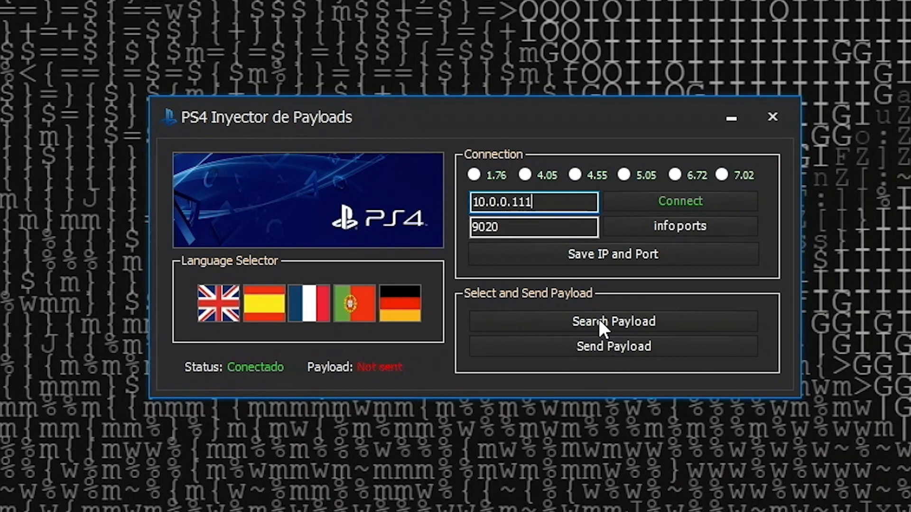
{"action": "left_click", "coordinate": [613, 321]}
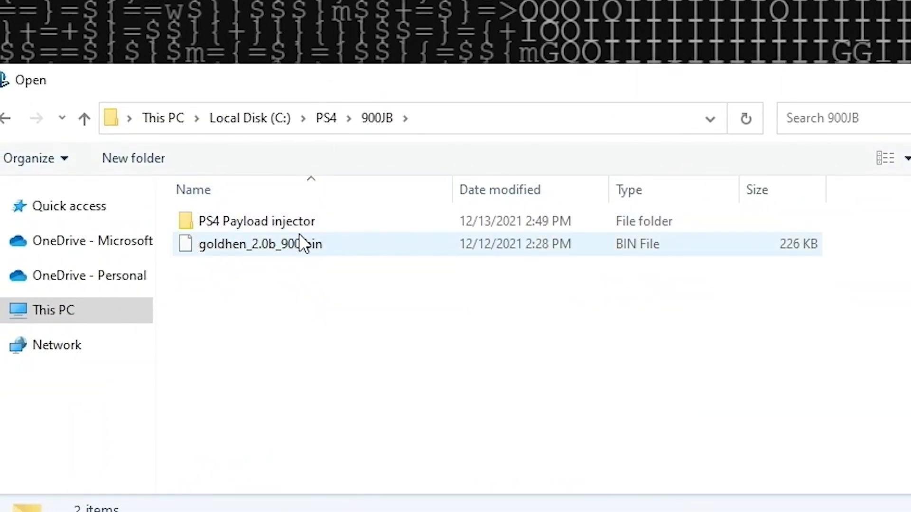
{"action": "left_click", "coordinate": [260, 243]}
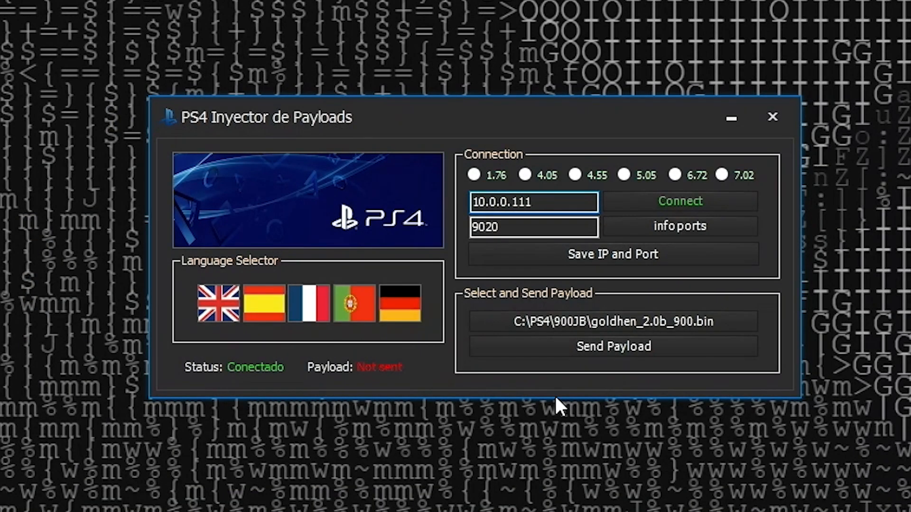
{"action": "left_click", "coordinate": [612, 347]}
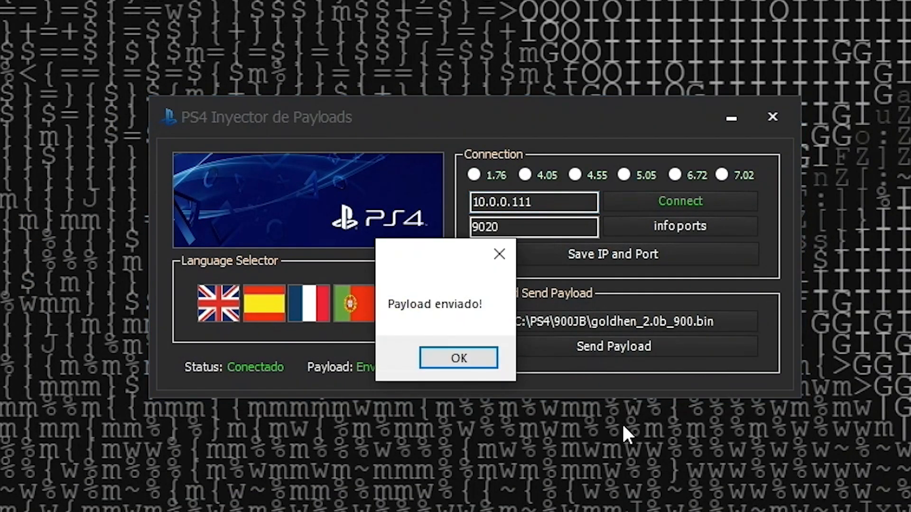
{"action": "left_click", "coordinate": [457, 358]}
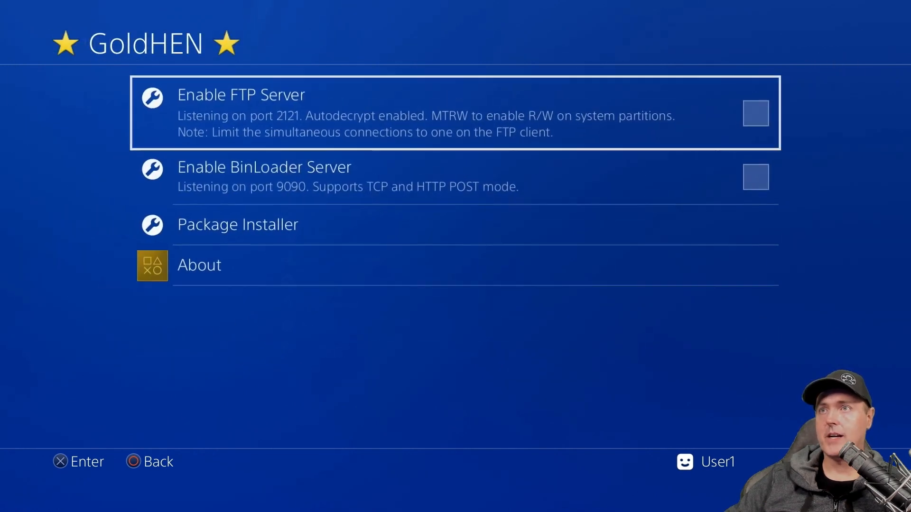
- Back out of the GoldHEN menu to Settings and open Debug Settings > Game
{"action": "key", "text": "down"}
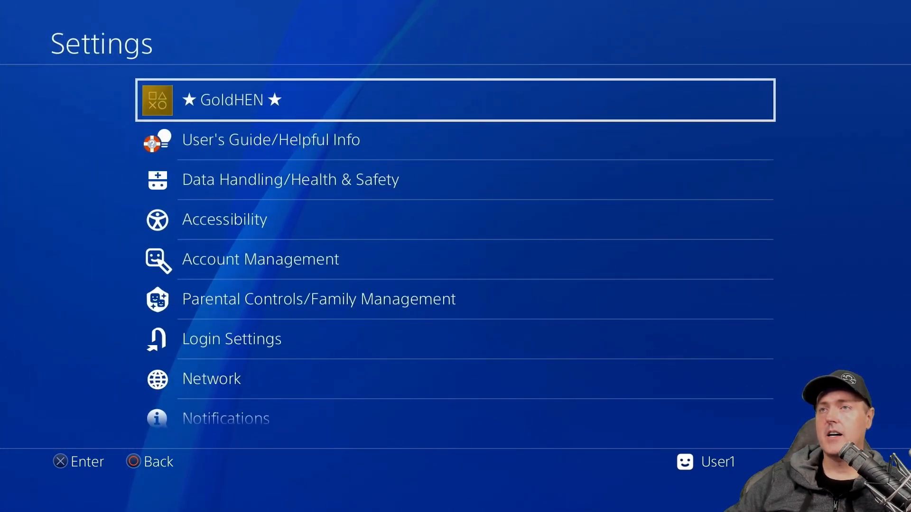
{"action": "scroll", "scroll_direction": "down", "scroll_amount": 3}
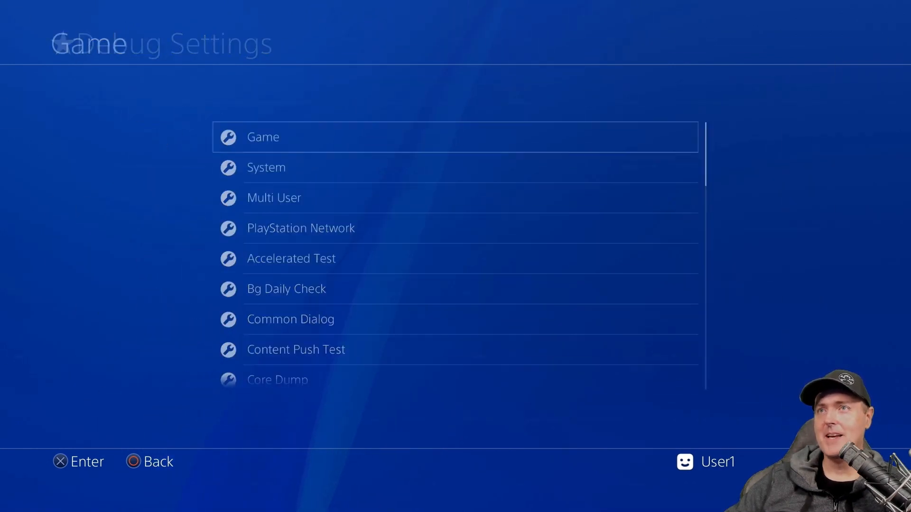
{"action": "left_click", "coordinate": [262, 137]}
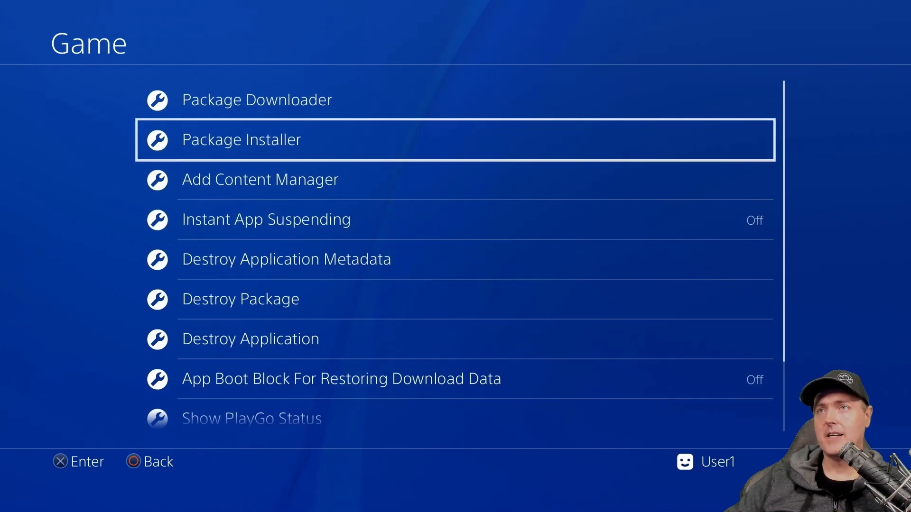